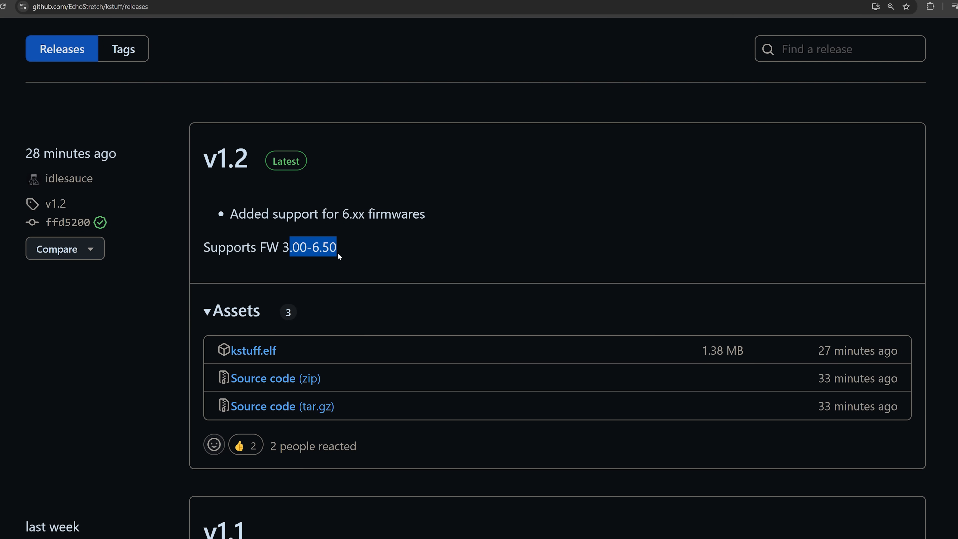
Launch the UMTX jailbreak from the umtx.pages.dev page reporting firmware 4.03.
{"action": "left_click", "coordinate": [365, 250]}
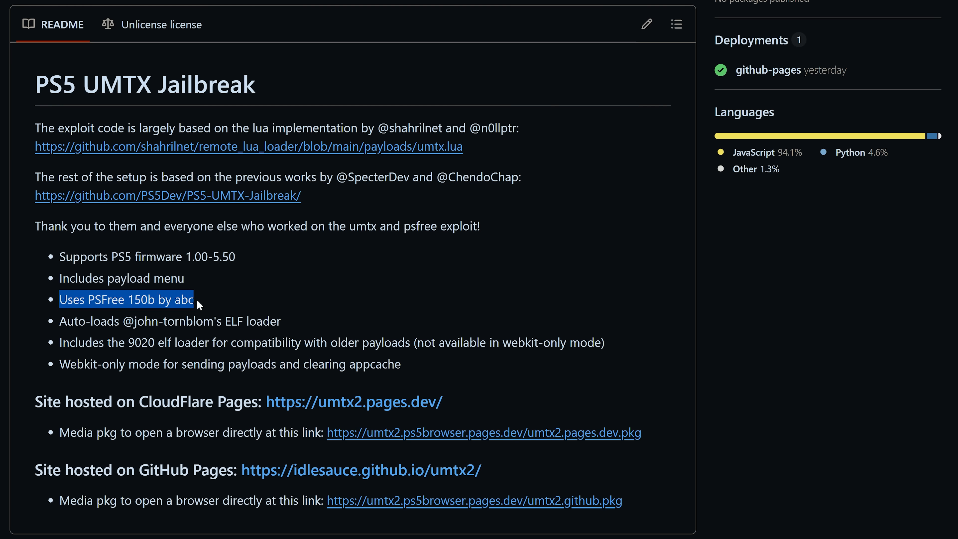
{"action": "mouse_move", "coordinate": [212, 305]}
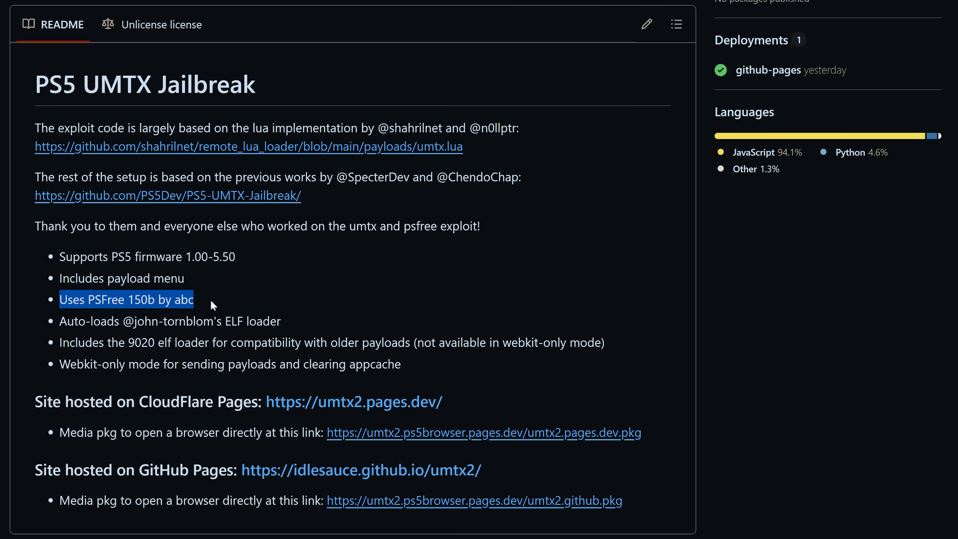
{"action": "mouse_move", "coordinate": [212, 297]}
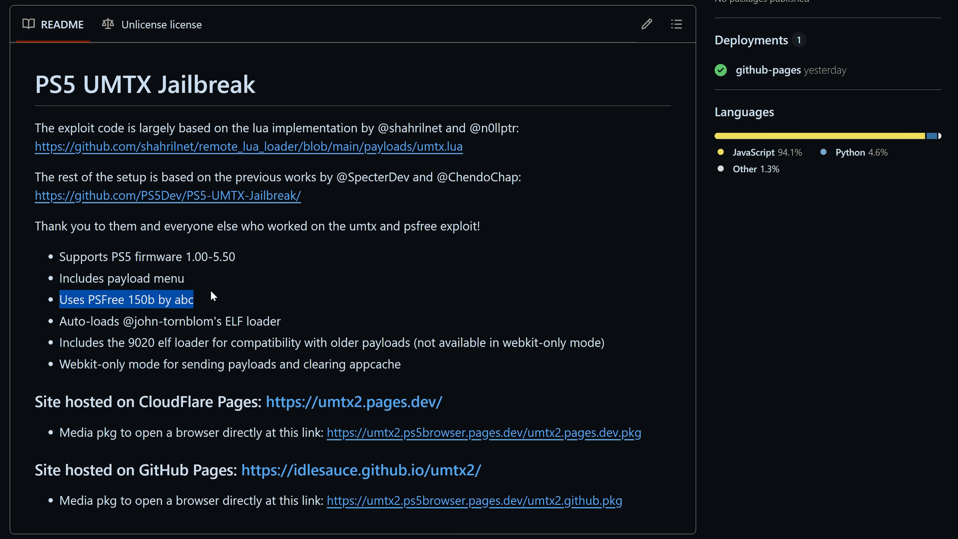
{"action": "mouse_move", "coordinate": [357, 329]}
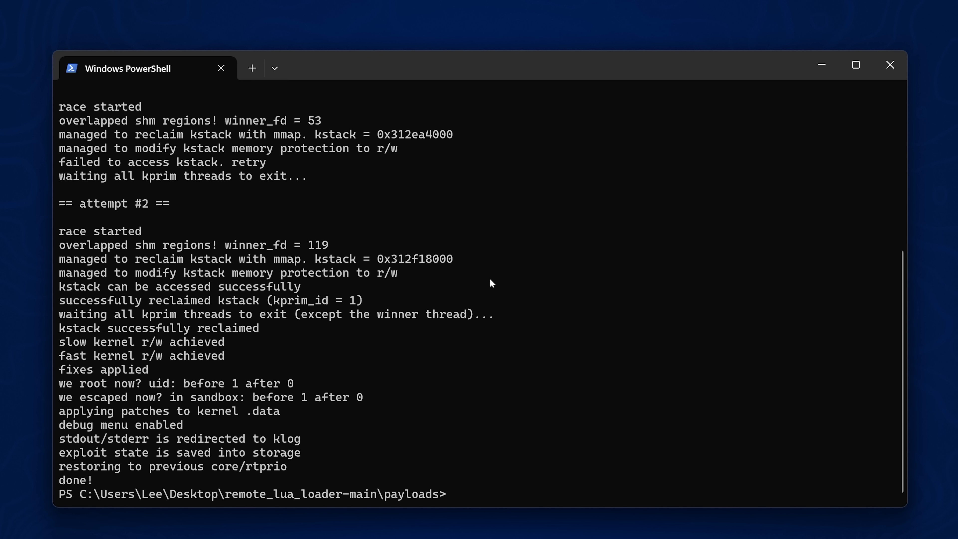
{"action": "mouse_move", "coordinate": [548, 277]}
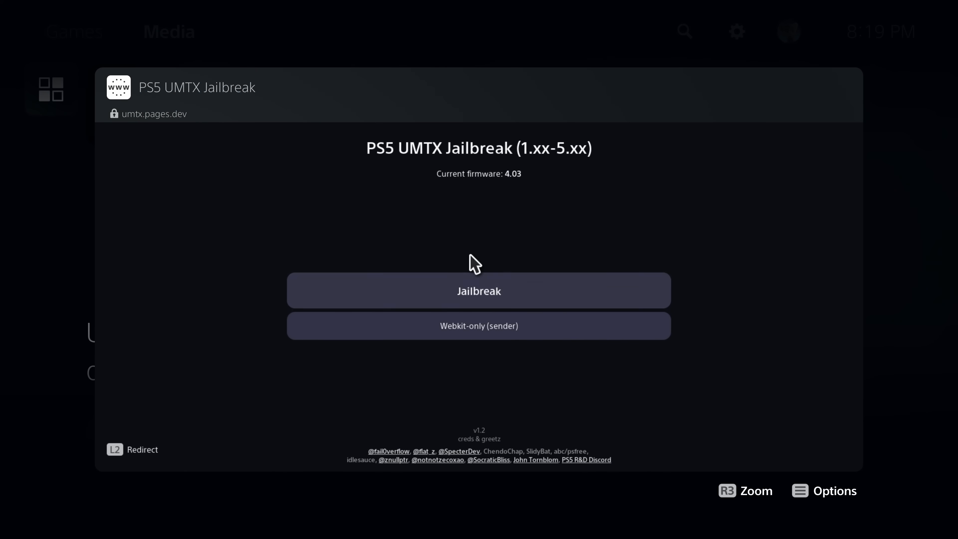
{"action": "left_click", "coordinate": [478, 290]}
{"action": "type", "text": "http://umtx2.p/"}
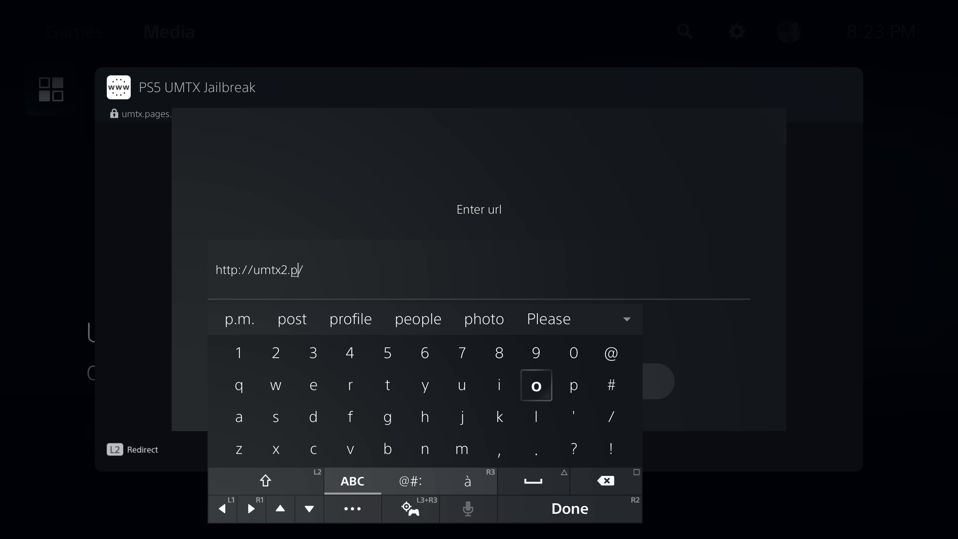
Load umtx2.pages.dev and reload from Options so the site is cached.
{"action": "type", "text": "ages.dev"}
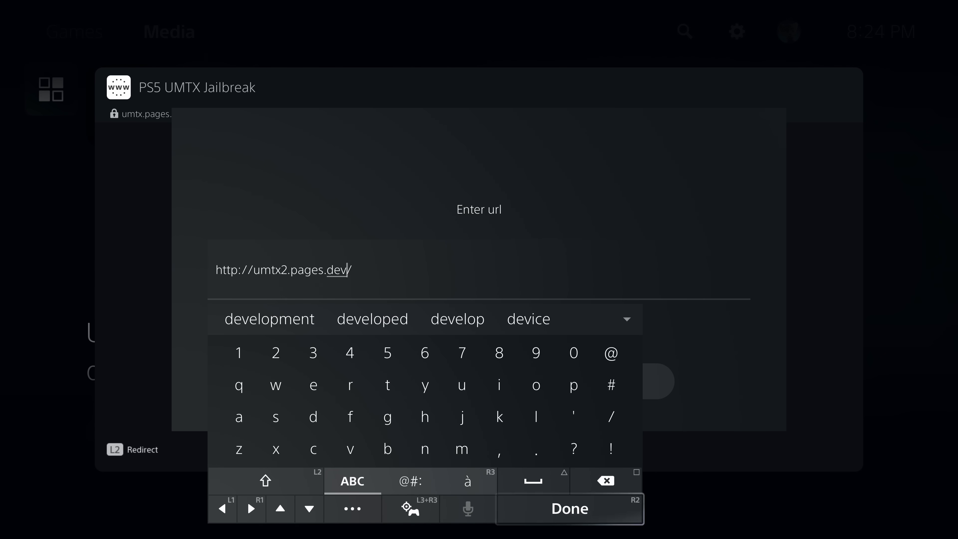
{"action": "left_click", "coordinate": [568, 508]}
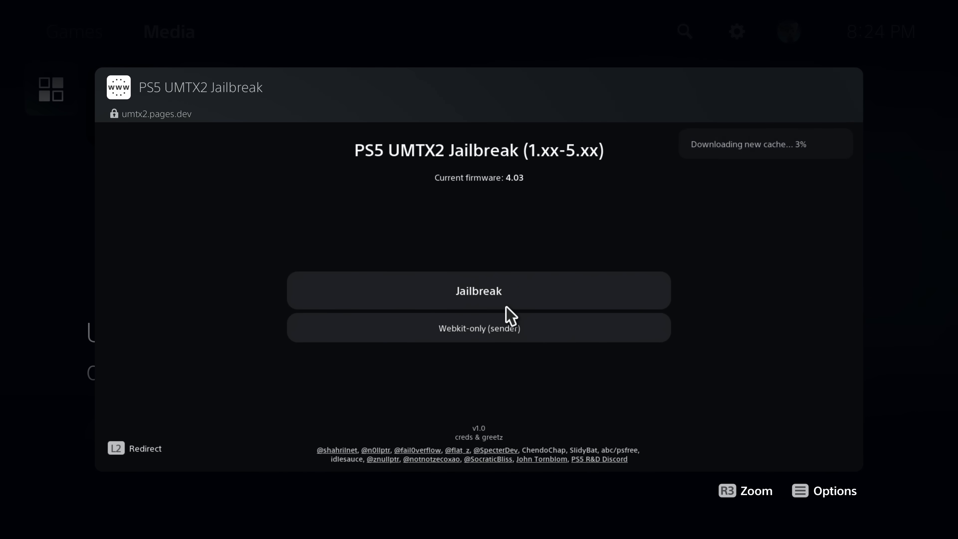
{"action": "mouse_move", "coordinate": [560, 180]}
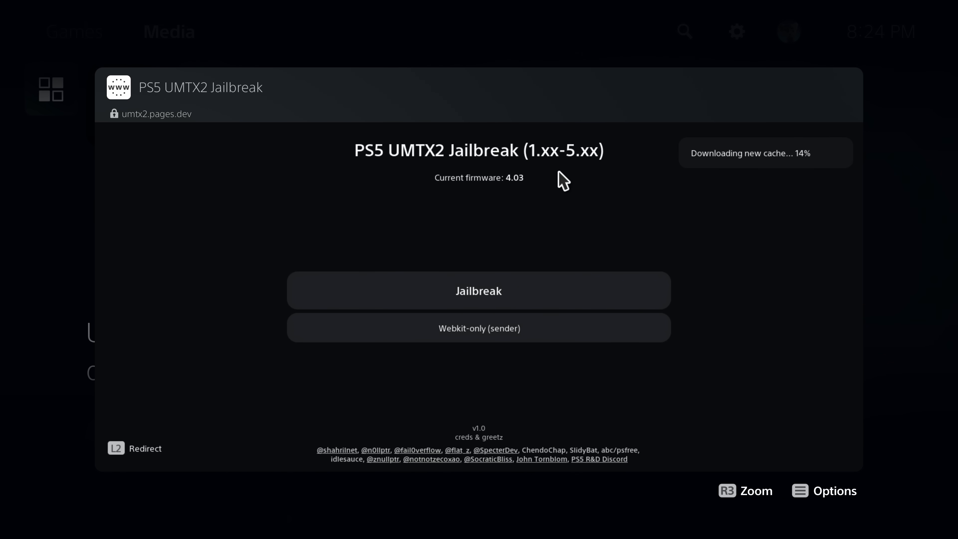
{"action": "mouse_move", "coordinate": [255, 323]}
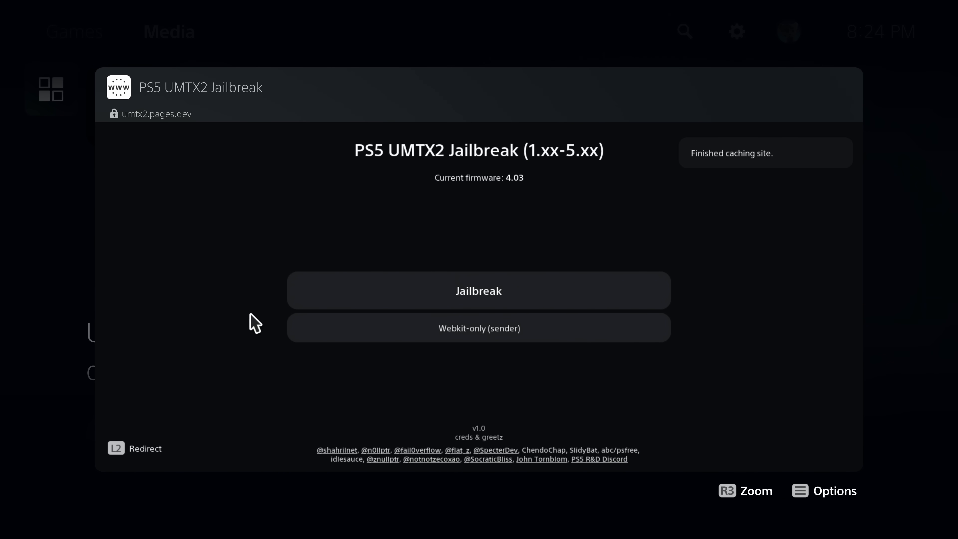
{"action": "mouse_move", "coordinate": [734, 220]}
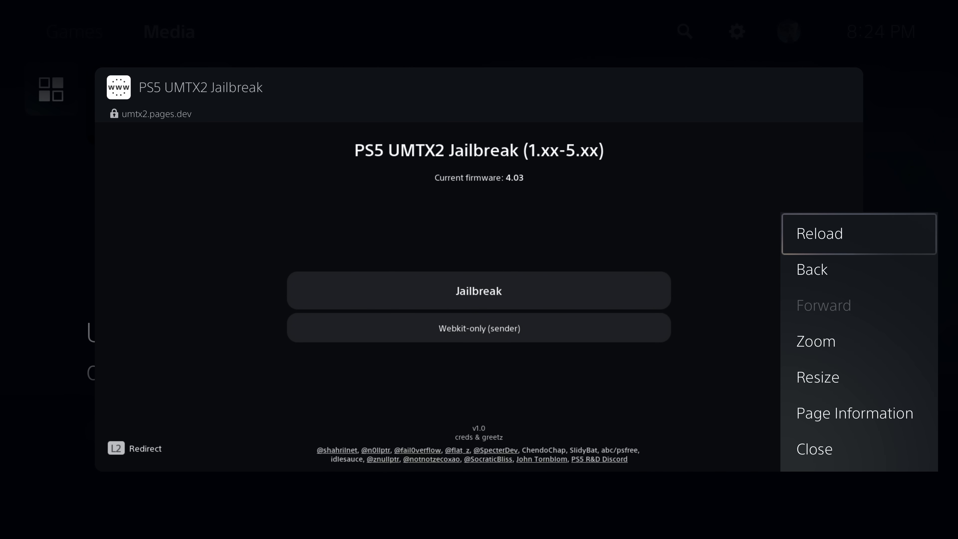
{"action": "left_click", "coordinate": [819, 234]}
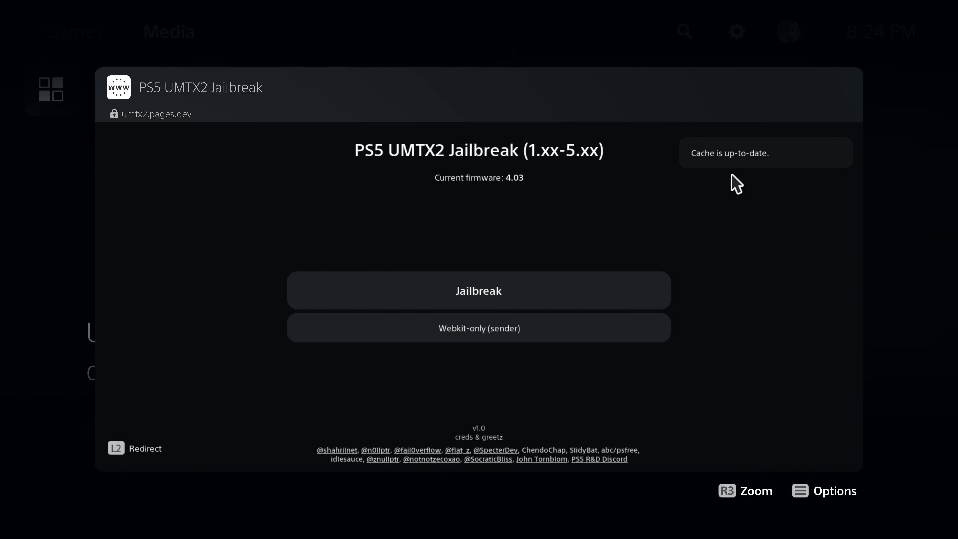
Run the Jailbreak and scroll the payload menu listing etaHEN, ps5-kstuff and others.
{"action": "left_click", "coordinate": [478, 290]}
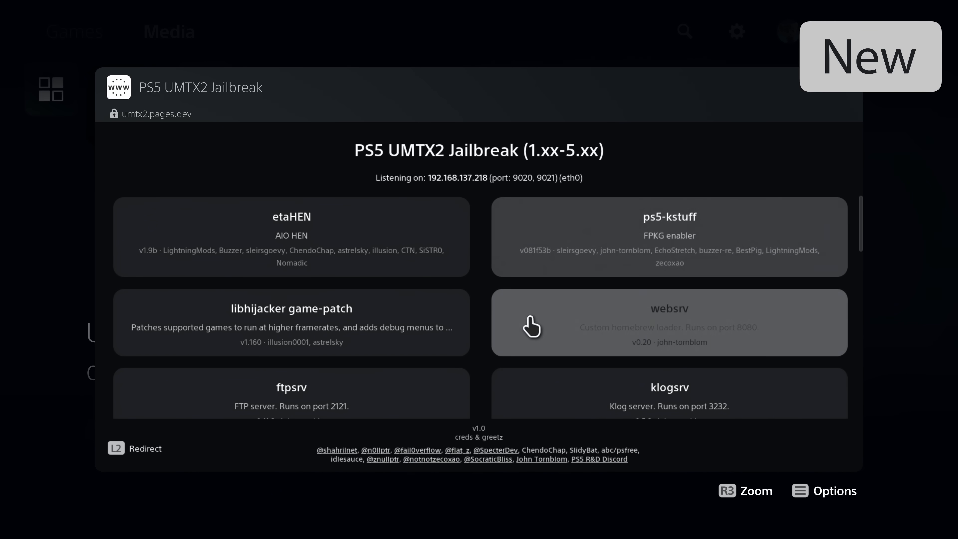
{"action": "scroll", "scroll_direction": "down", "scroll_amount": 3}
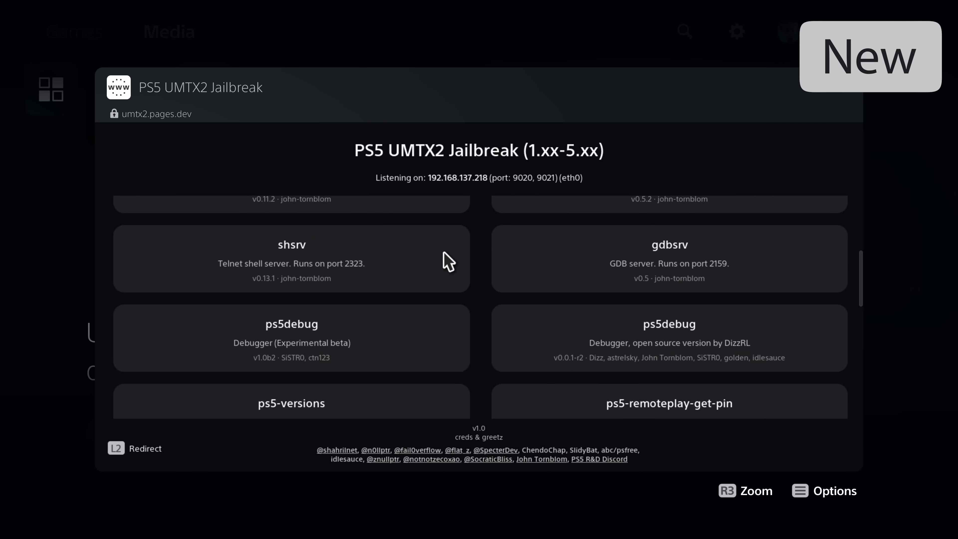
{"action": "scroll", "scroll_direction": "up", "scroll_amount": 3}
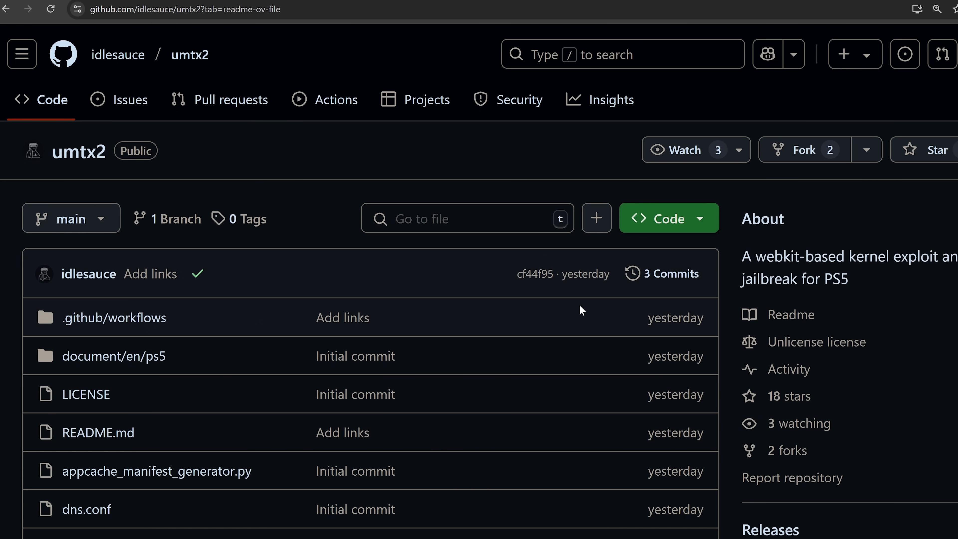
Scroll down the umtx2 repository to the README feature list and CloudFlare Pages link.
{"action": "scroll", "scroll_direction": "down", "scroll_amount": 3}
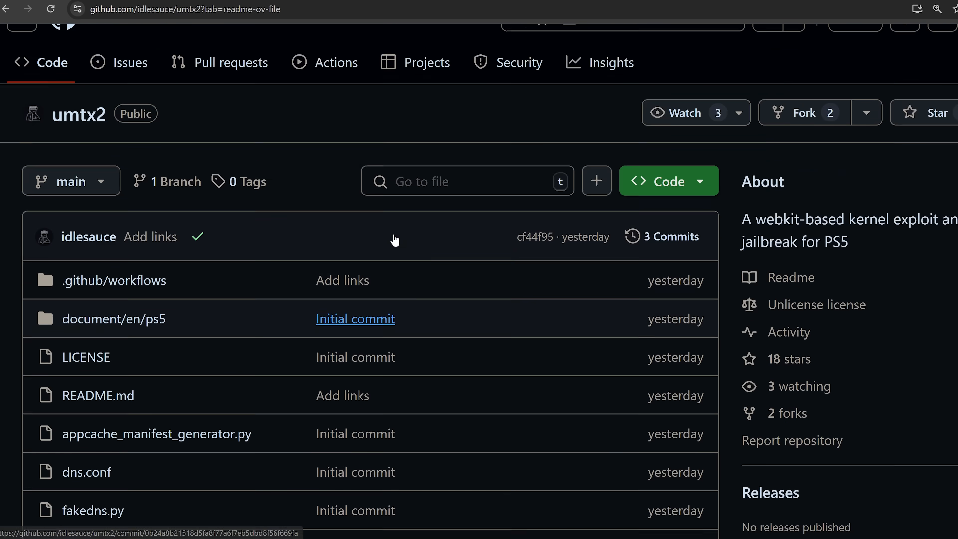
{"action": "scroll", "scroll_direction": "down", "scroll_amount": 3}
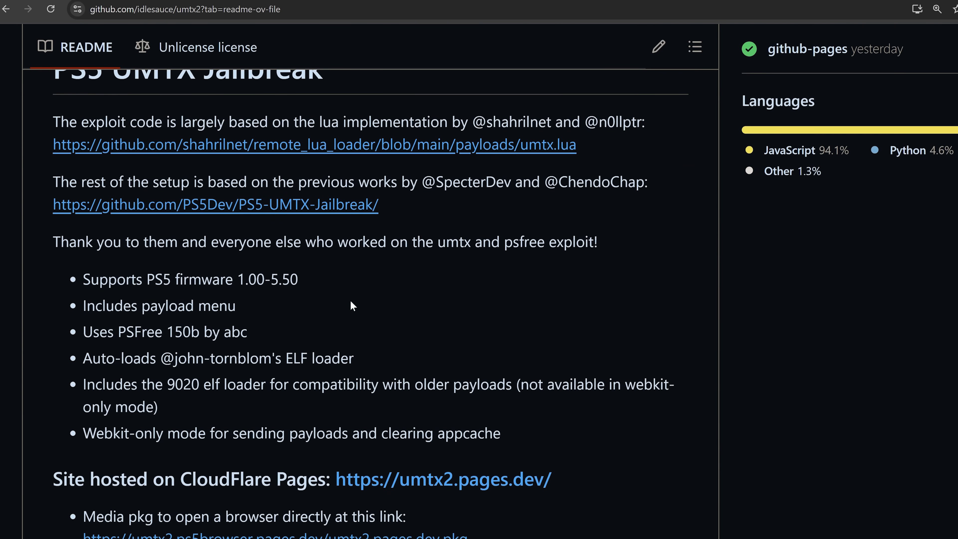
{"action": "scroll", "scroll_direction": "down", "scroll_amount": 3}
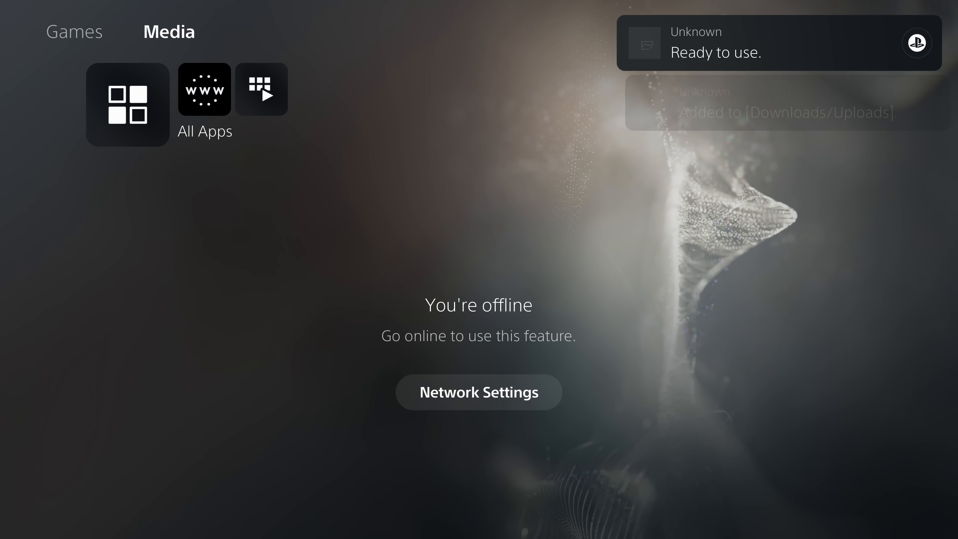
Start the UMTX2 Jailbreak media shortcut, opening the page reporting firmware 4.03.
{"action": "left_click", "coordinate": [204, 89]}
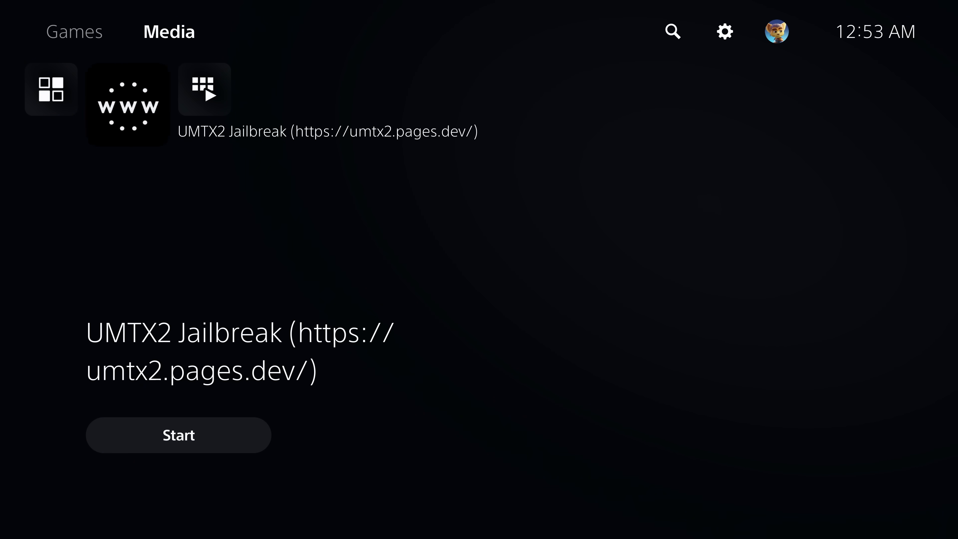
{"action": "left_click", "coordinate": [178, 435]}
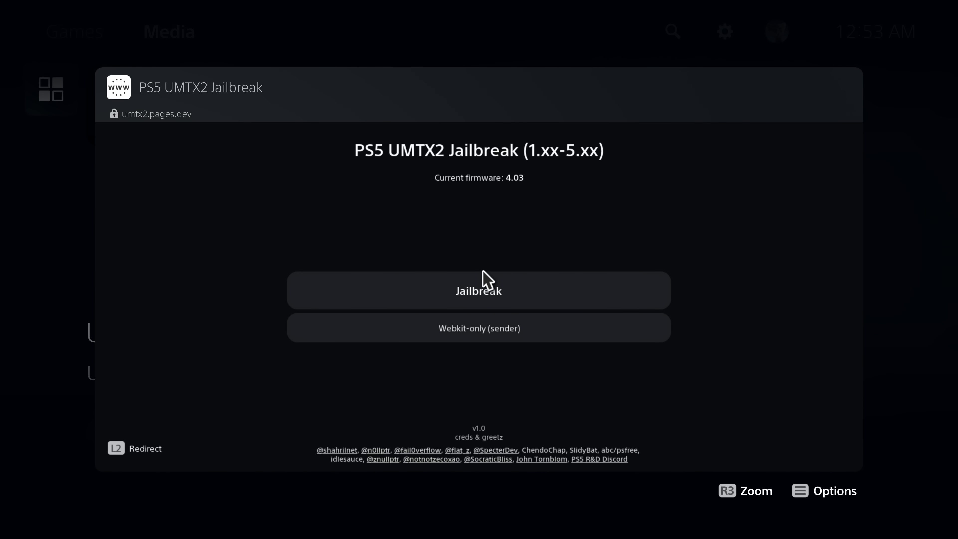
{"action": "mouse_move", "coordinate": [560, 297]}
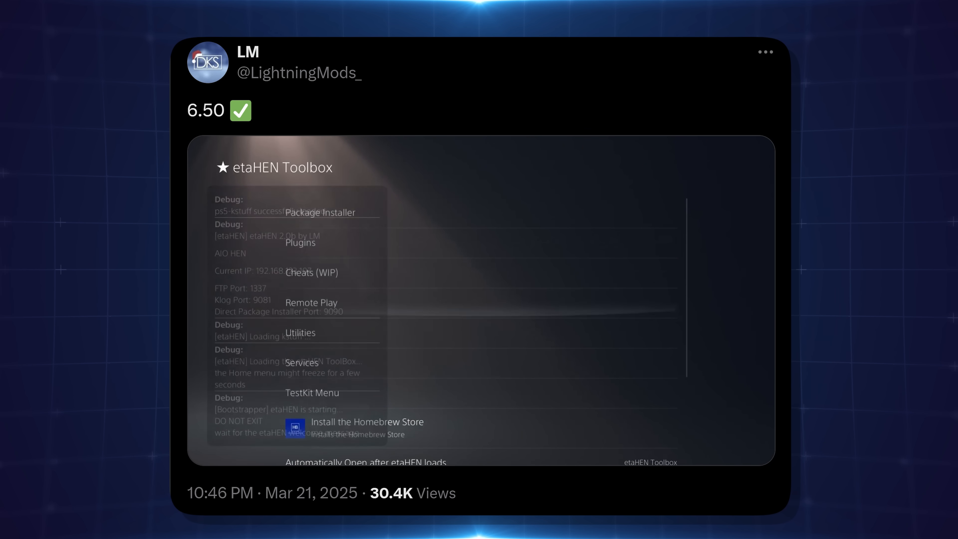
{"action": "left_click", "coordinate": [301, 362]}
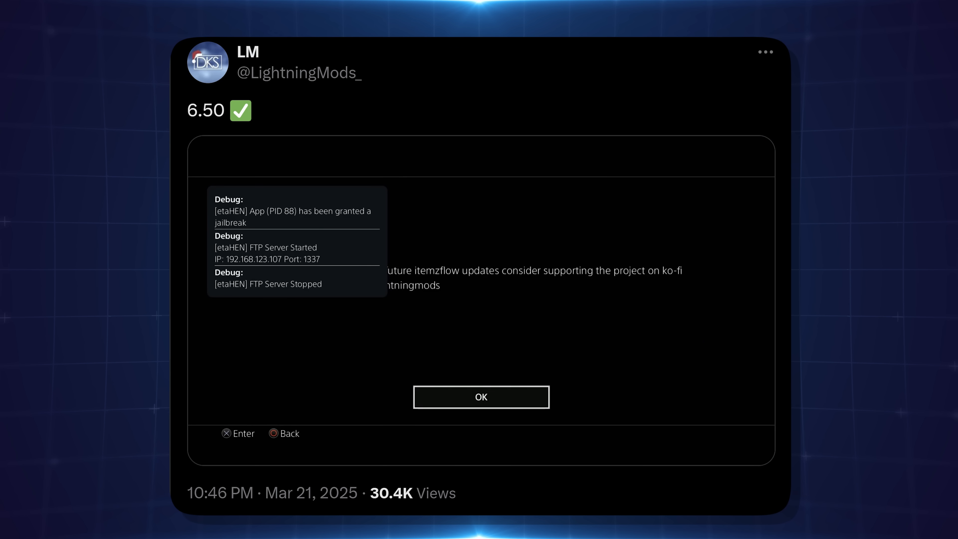
{"action": "left_click", "coordinate": [481, 396]}
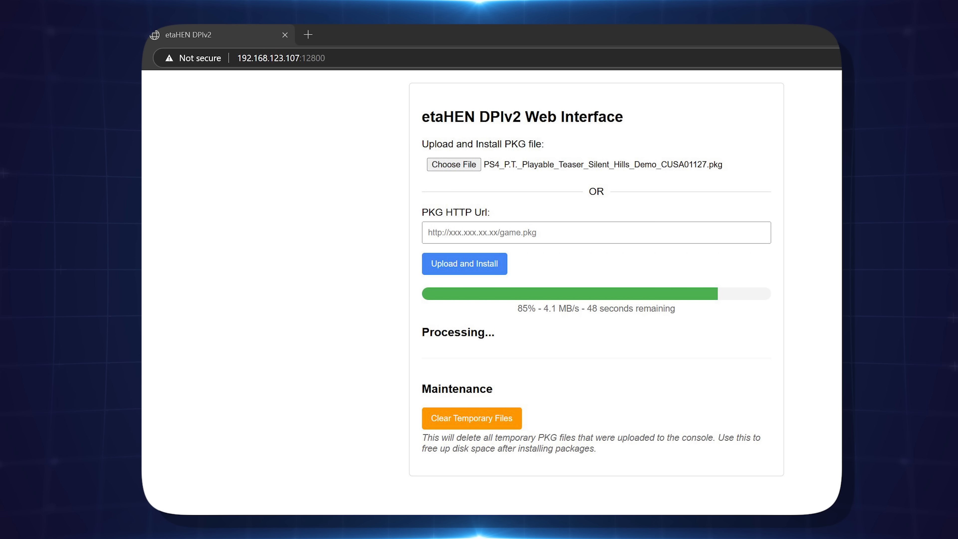
Upload and install the P.T. pkg through the DPIv2 web interface.
{"action": "left_click", "coordinate": [471, 418]}
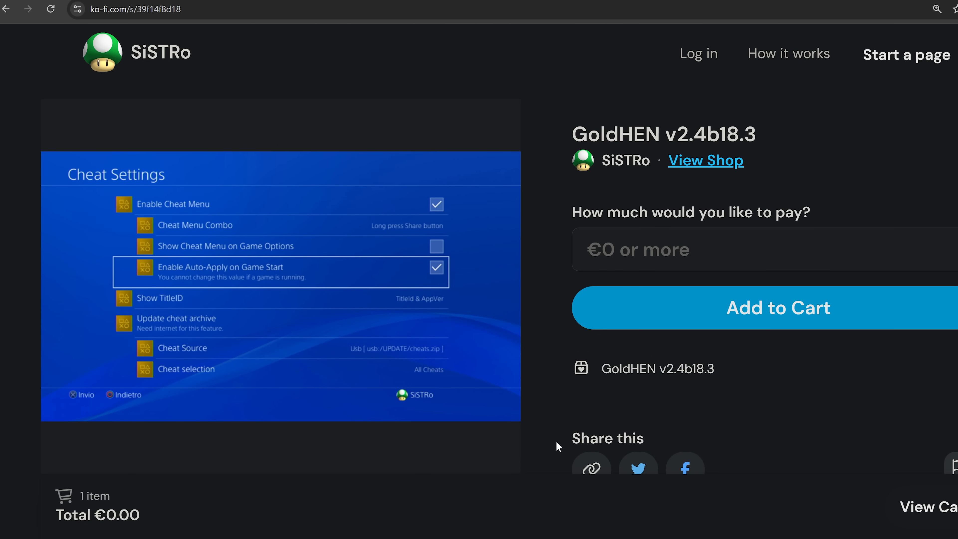
Scroll to the GoldHEN v2.4b18.3 changelog with auto-apply cheats, 9.03 support and Klog improvements.
{"action": "scroll", "scroll_direction": "down", "scroll_amount": 3}
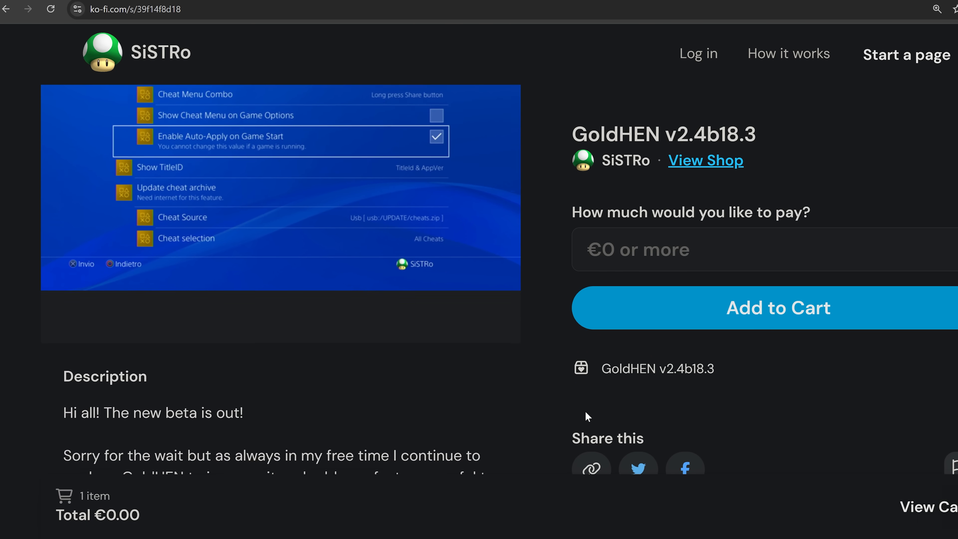
{"action": "scroll", "scroll_direction": "down", "scroll_amount": 3}
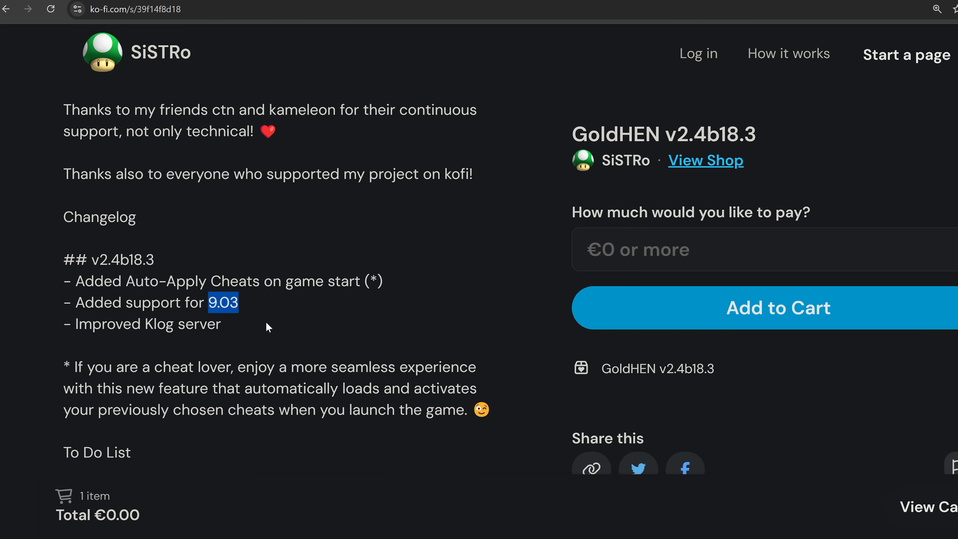
{"action": "mouse_move", "coordinate": [374, 318]}
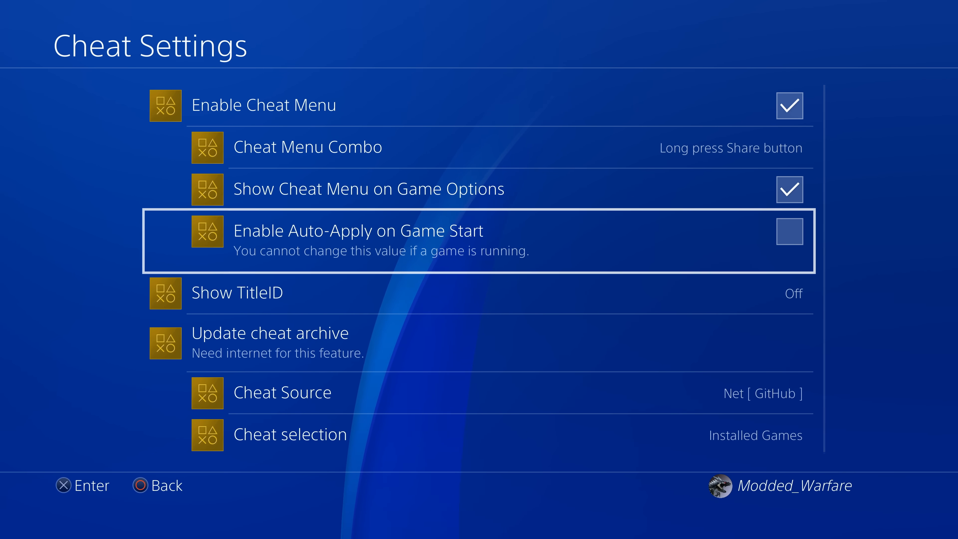
{"action": "left_click", "coordinate": [788, 231]}
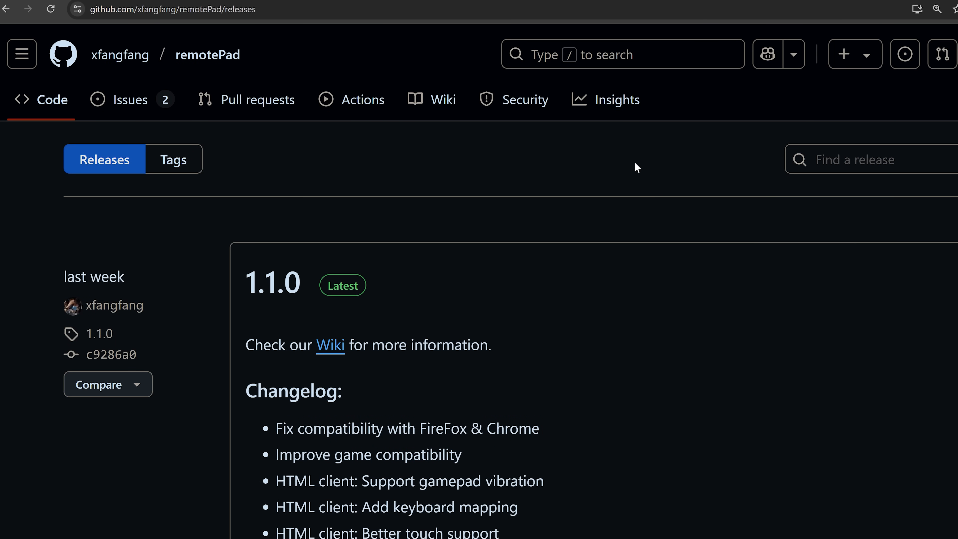
Browse the remotePad releases page, visit its Wiki, and return to the 1.1.0 assets with remote_pad.prx.
{"action": "scroll", "scroll_direction": "down", "scroll_amount": 3}
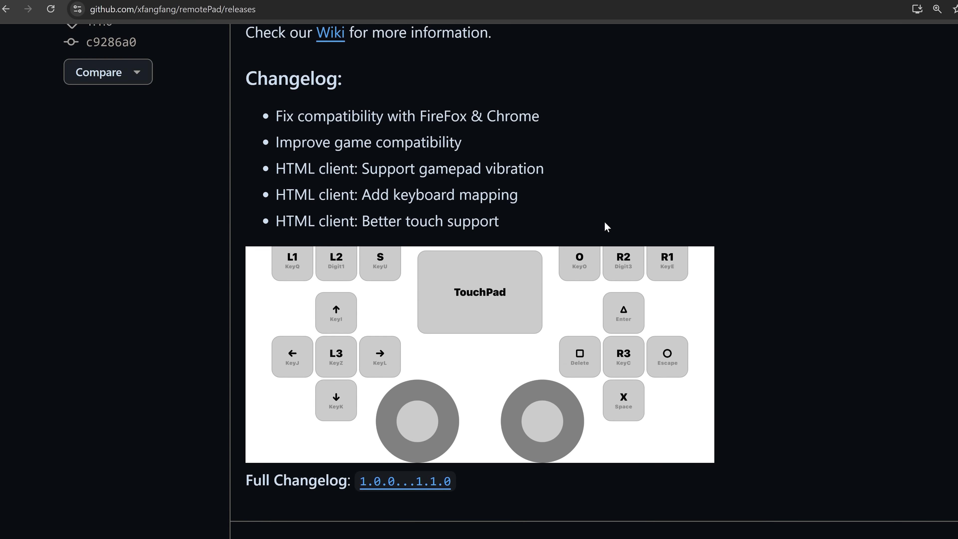
{"action": "scroll", "scroll_direction": "up", "scroll_amount": 3}
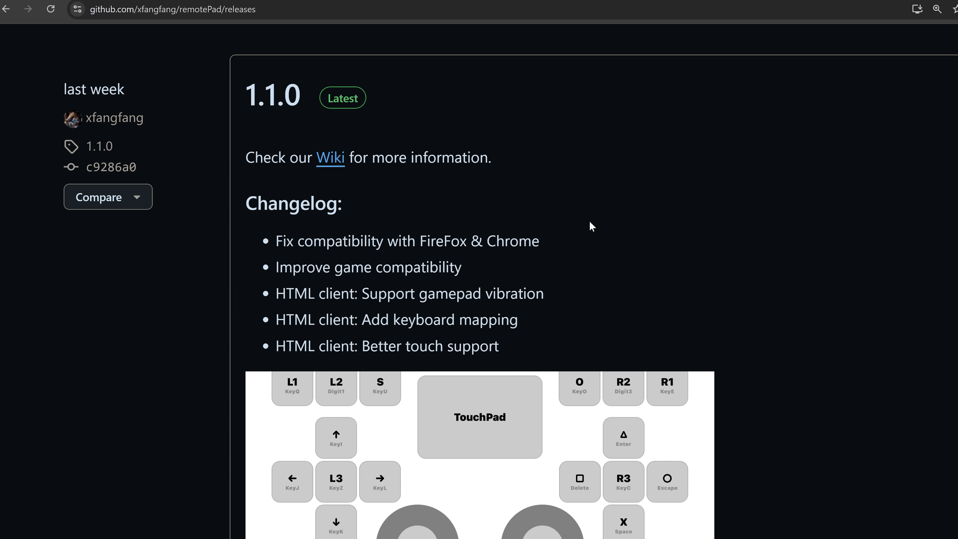
{"action": "scroll", "scroll_direction": "up", "scroll_amount": 3}
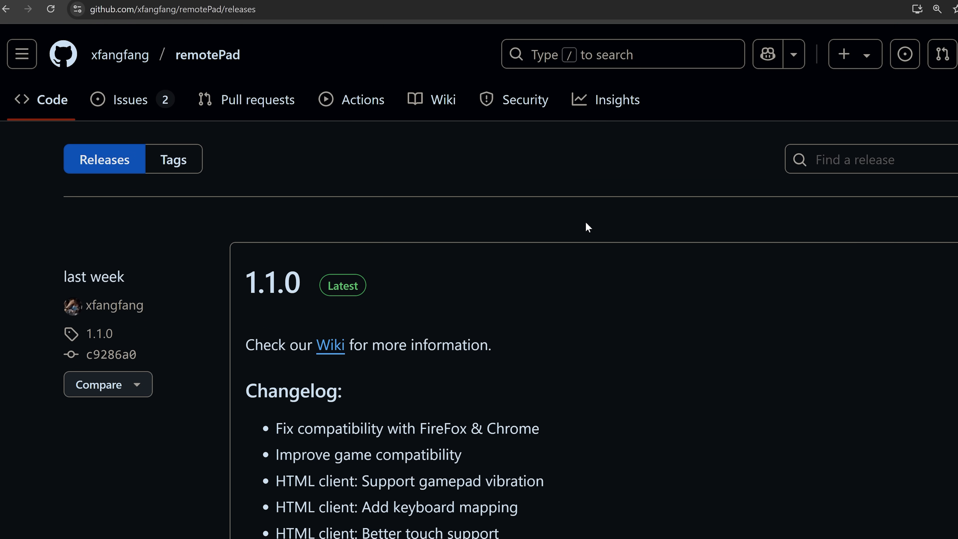
{"action": "scroll", "scroll_direction": "down", "scroll_amount": 3}
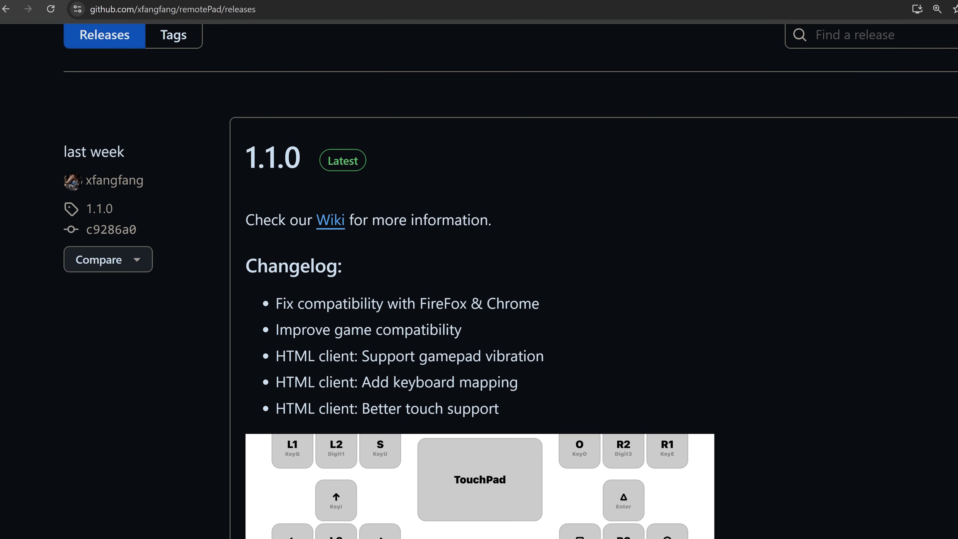
{"action": "left_click", "coordinate": [330, 220]}
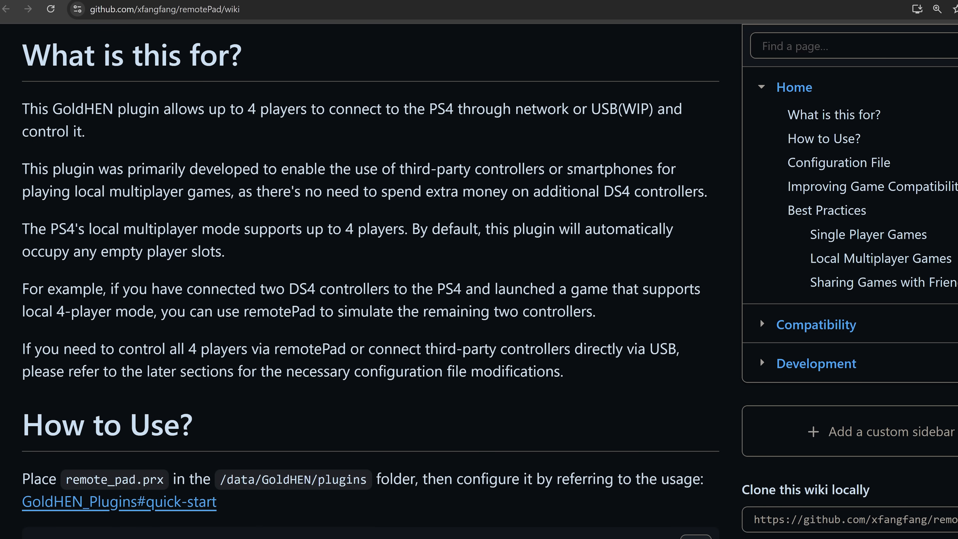
{"action": "mouse_move", "coordinate": [615, 273]}
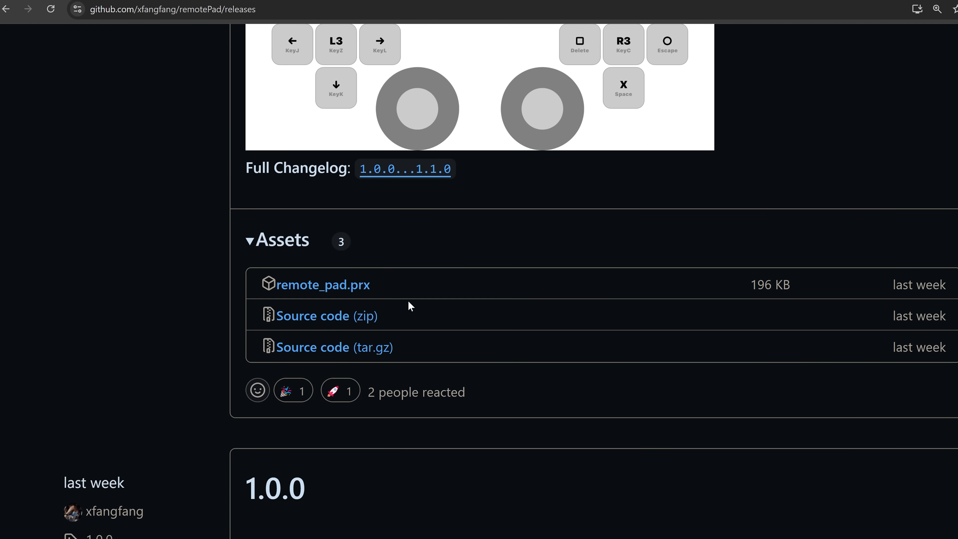
{"action": "scroll", "scroll_direction": "up", "scroll_amount": 3}
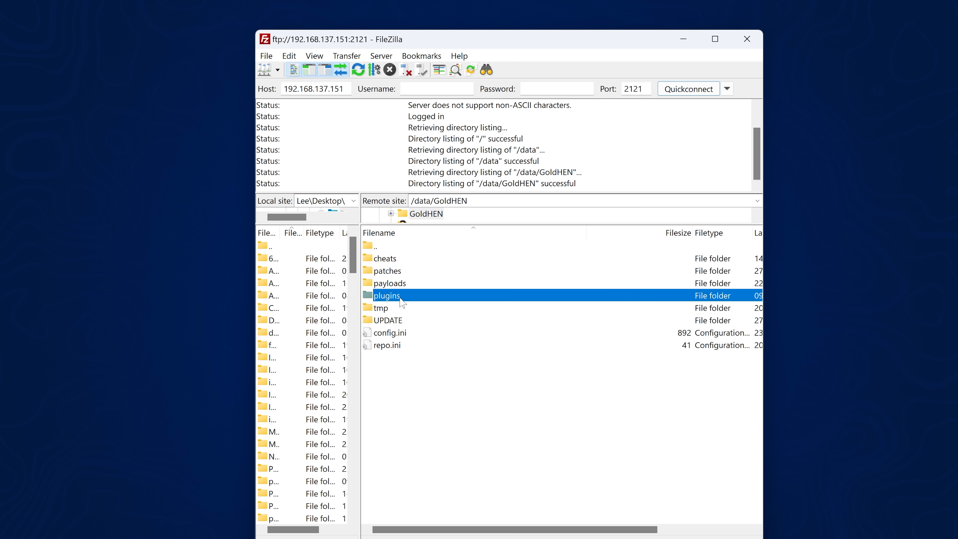
Enter the plugins folder inside /data/GoldHEN on the console.
{"action": "double_click", "coordinate": [386, 296]}
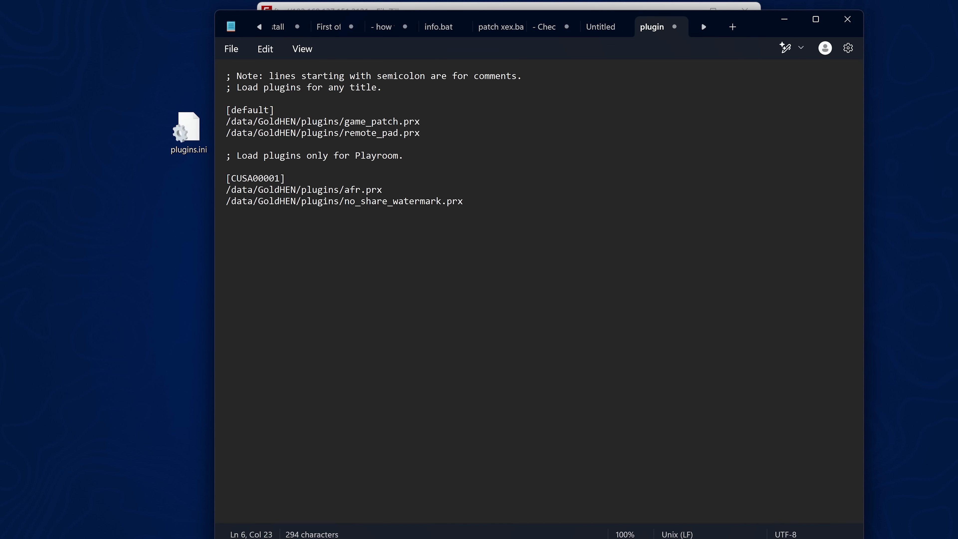
Highlight remote_pad.prx beside game_patch.prx on the [default] line of plugins.ini.
{"action": "double_click", "coordinate": [383, 132]}
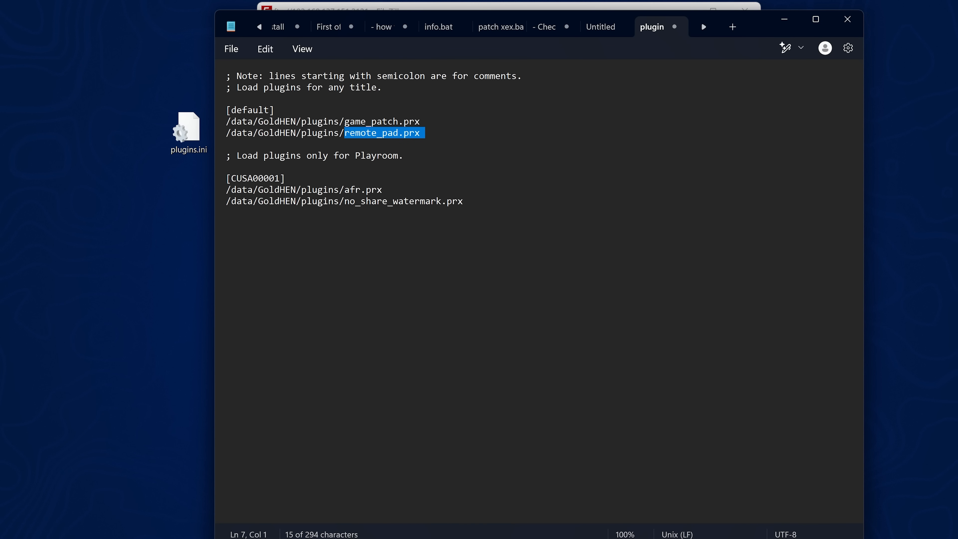
{"action": "left_click", "coordinate": [420, 133]}
{"action": "type", "text": "192.168.137.151:"}
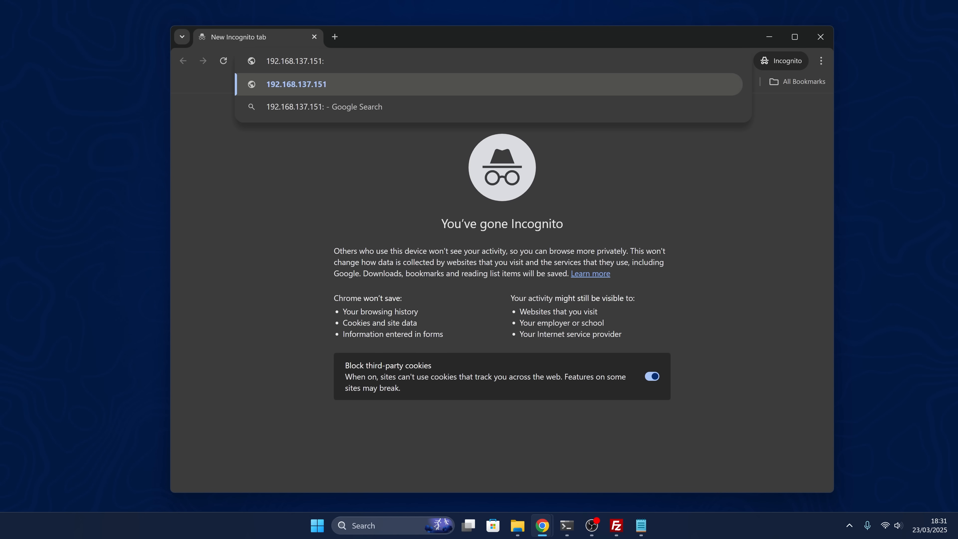
Connect to RemotePad at 192.168.137.151:4263 and take over Pad1.
{"action": "type", "text": "4263"}
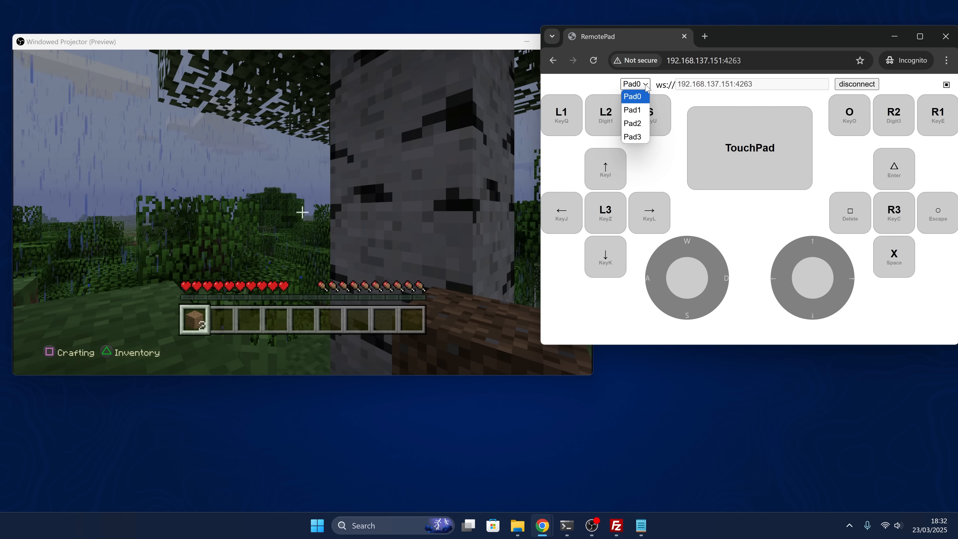
{"action": "left_click", "coordinate": [632, 109]}
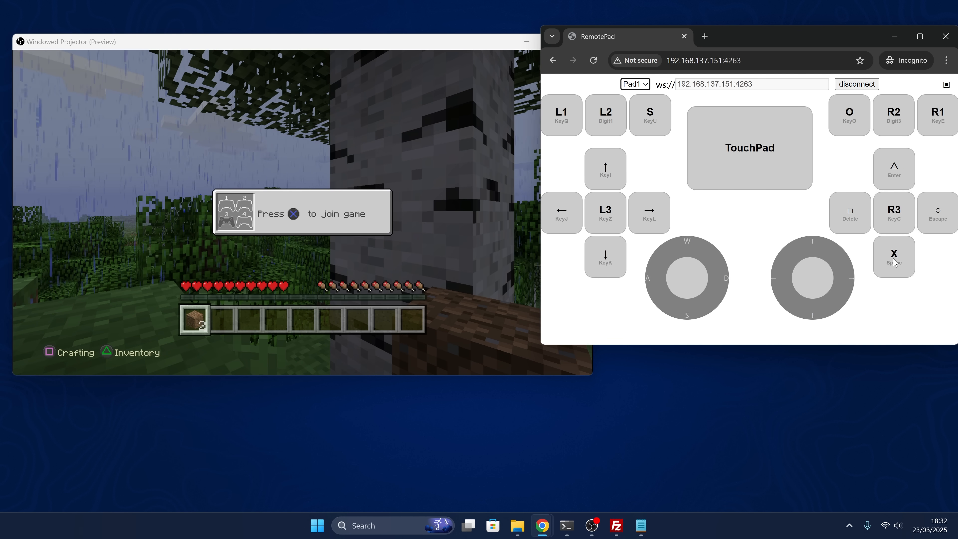
Send X presses as player two to join the split-screen Minecraft game.
{"action": "left_click", "coordinate": [893, 255]}
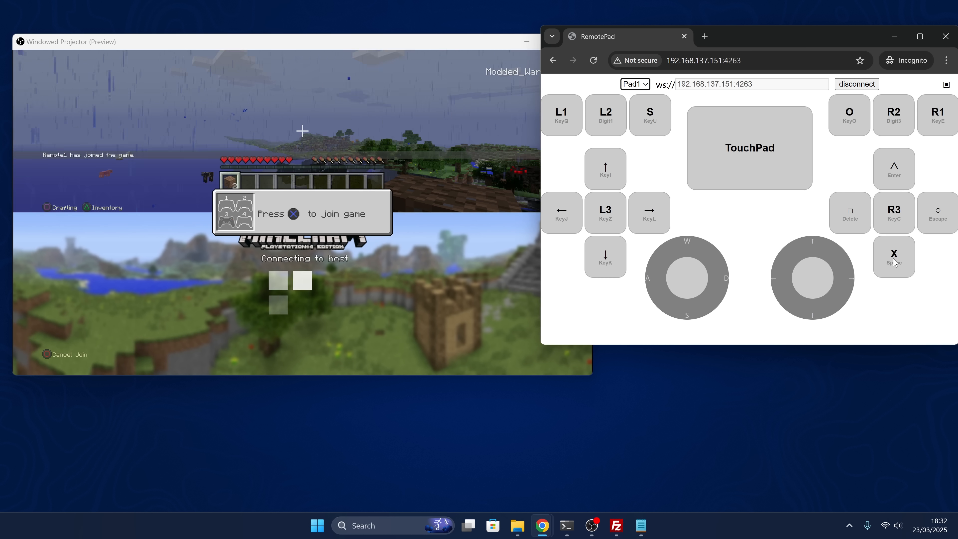
{"action": "left_click", "coordinate": [893, 255]}
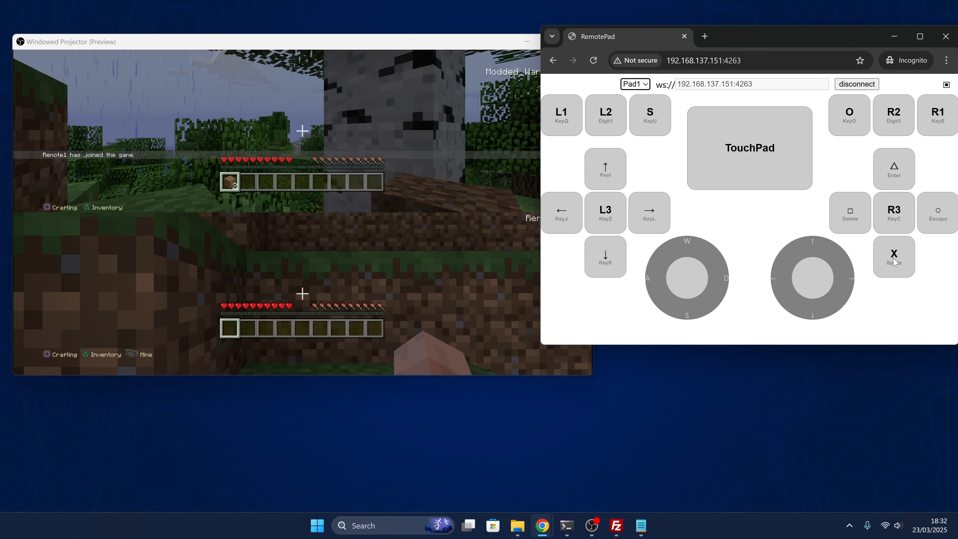
{"action": "mouse_move", "coordinate": [686, 249]}
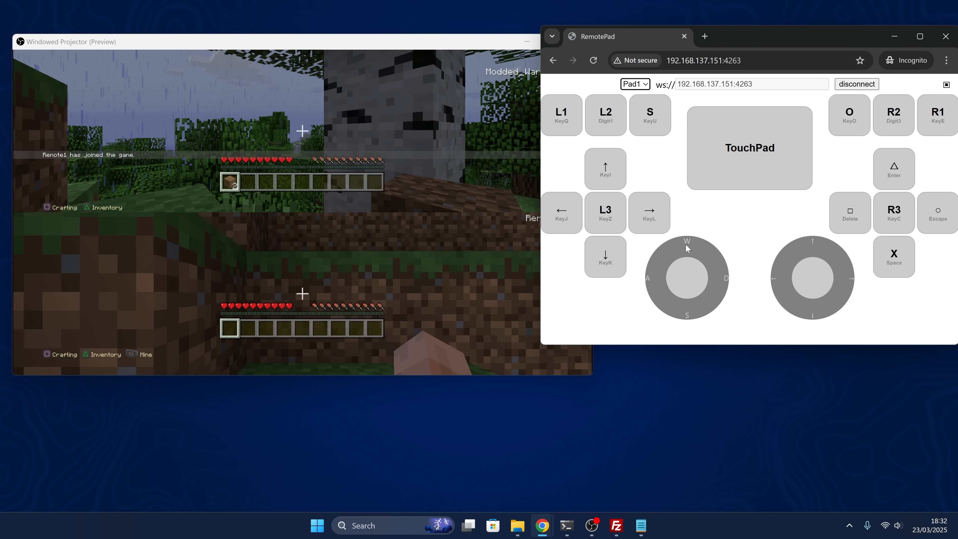
{"action": "mouse_move", "coordinate": [691, 321]}
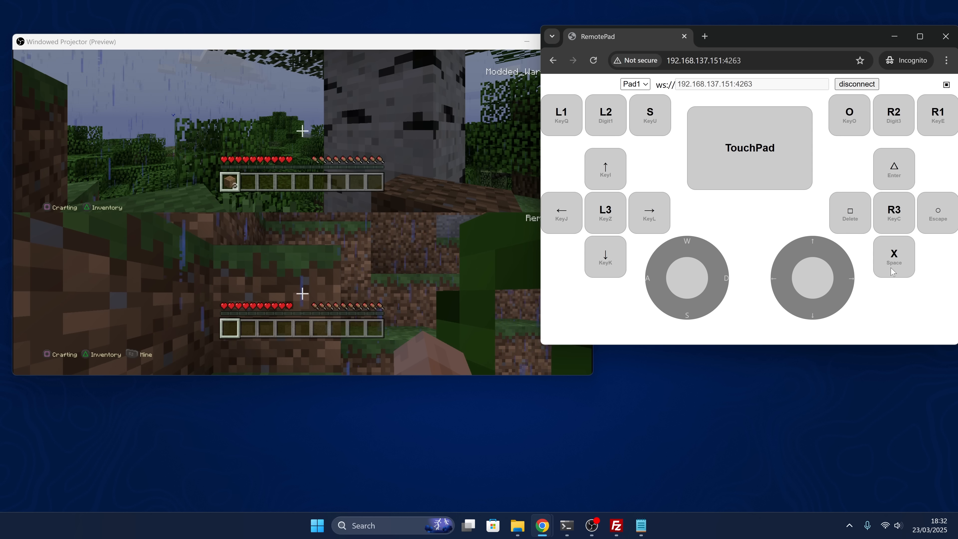
{"action": "left_click", "coordinate": [892, 256]}
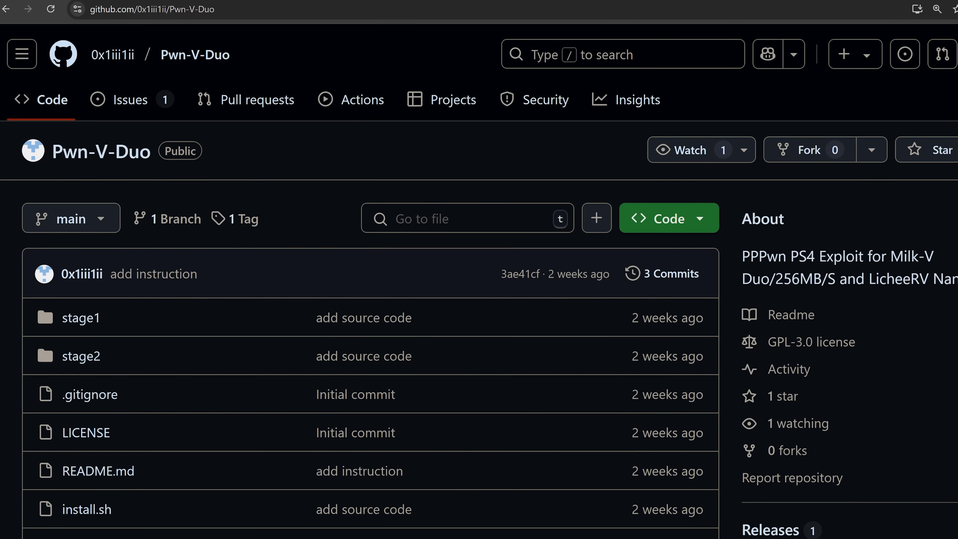
{"action": "mouse_move", "coordinate": [172, 187]}
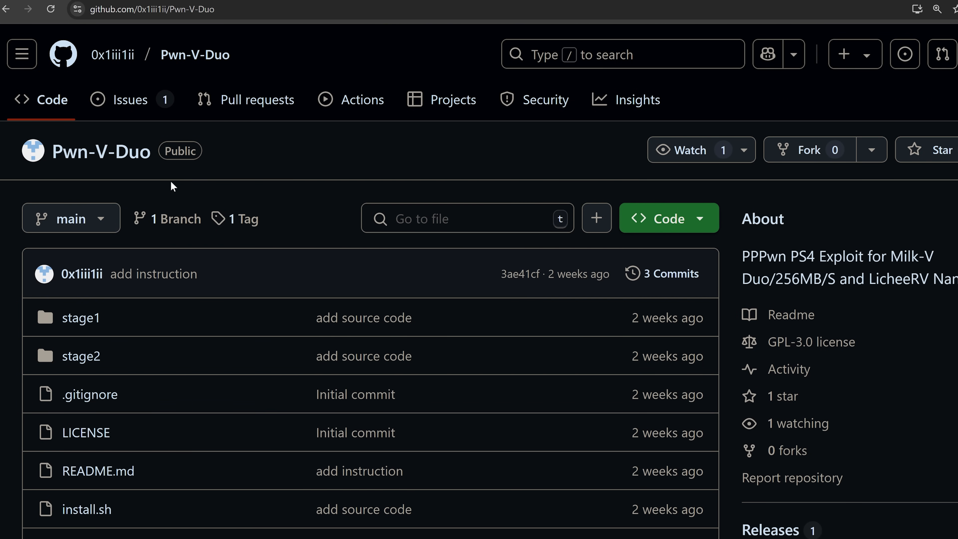
{"action": "mouse_move", "coordinate": [191, 183]}
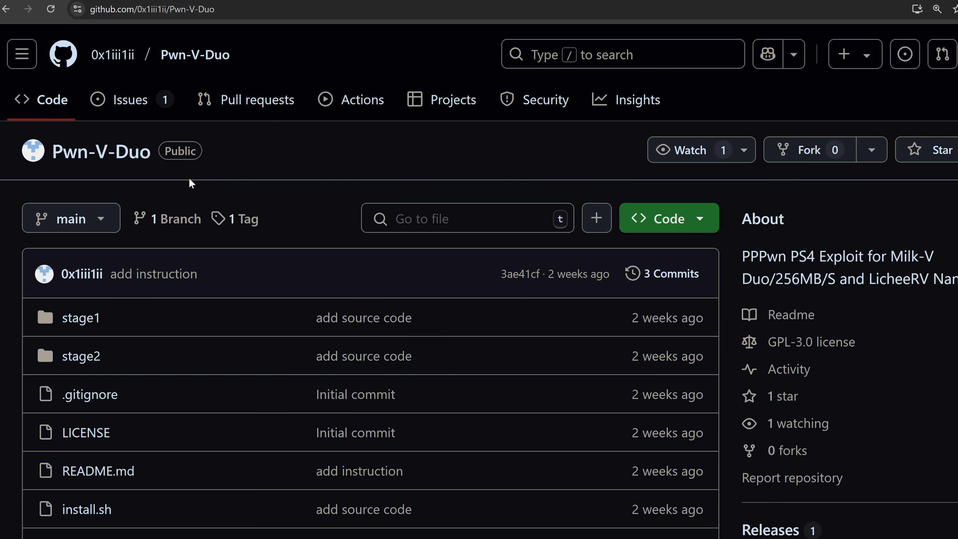
{"action": "mouse_move", "coordinate": [378, 165]}
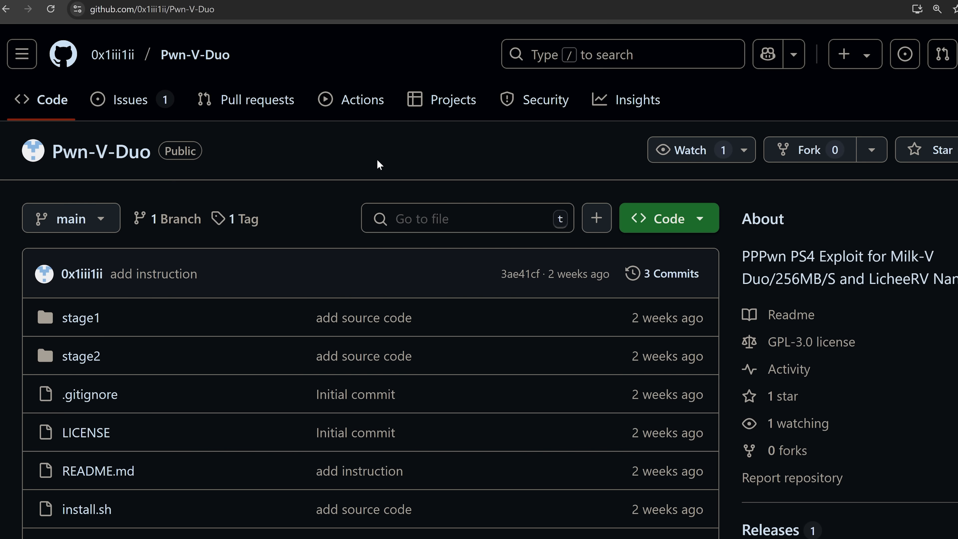
{"action": "mouse_move", "coordinate": [158, 162]}
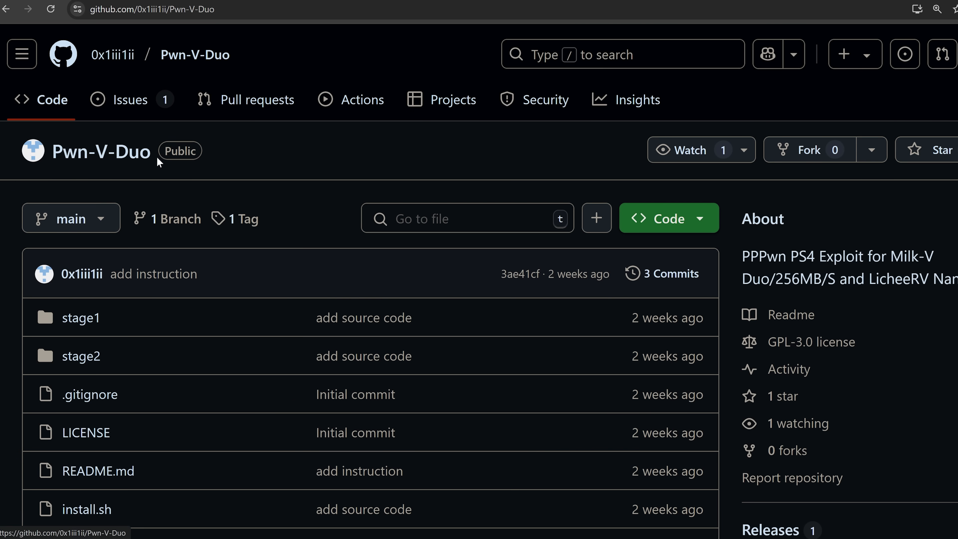
Highlight the Milk-V Duo 256M and LicheeRV Nano entries in the supported RISC-V boards list.
{"action": "scroll", "scroll_direction": "down", "scroll_amount": 3}
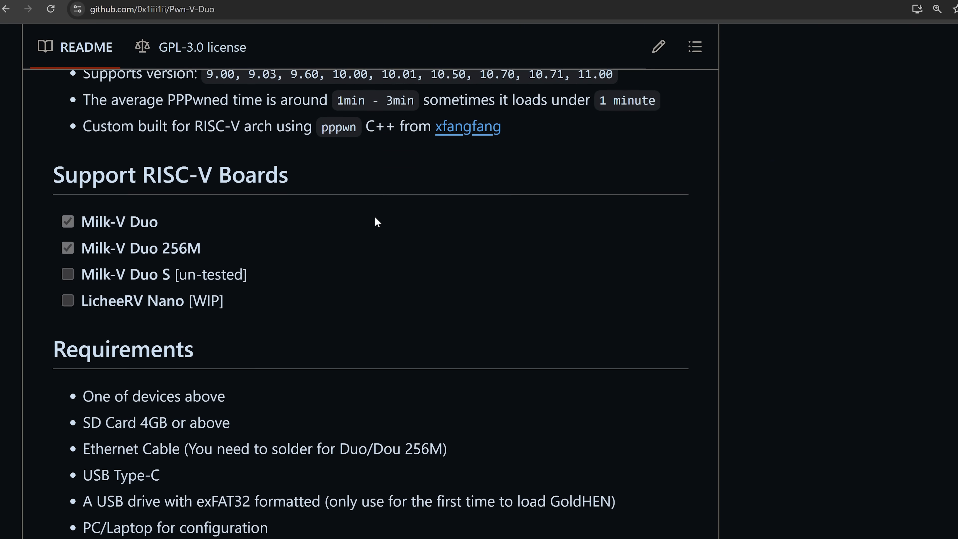
{"action": "double_click", "coordinate": [140, 228]}
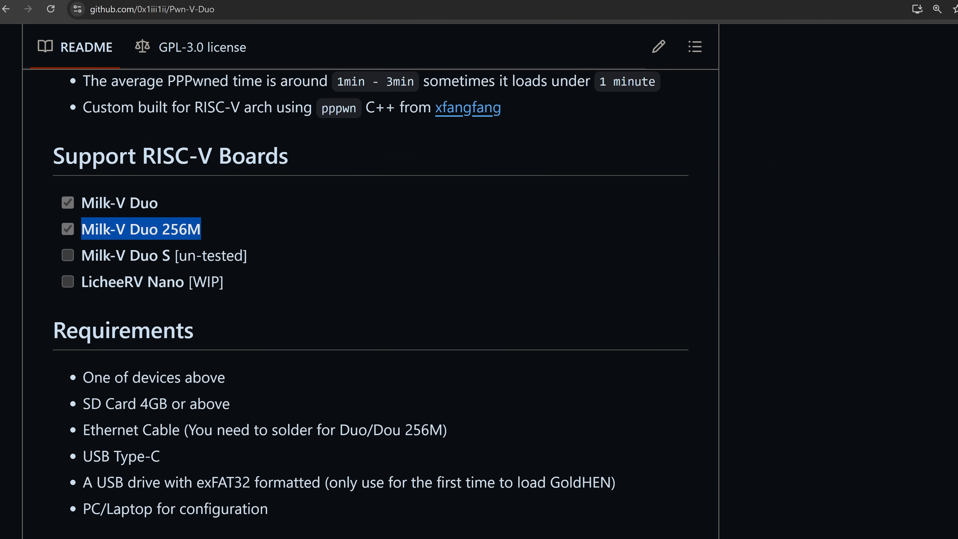
{"action": "left_click", "coordinate": [165, 255]}
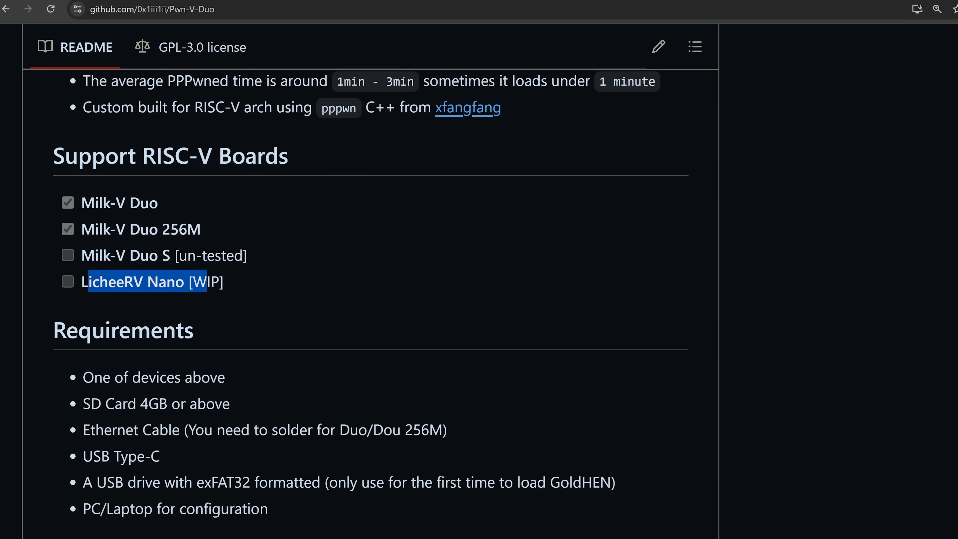
{"action": "scroll", "scroll_direction": "up", "scroll_amount": 3}
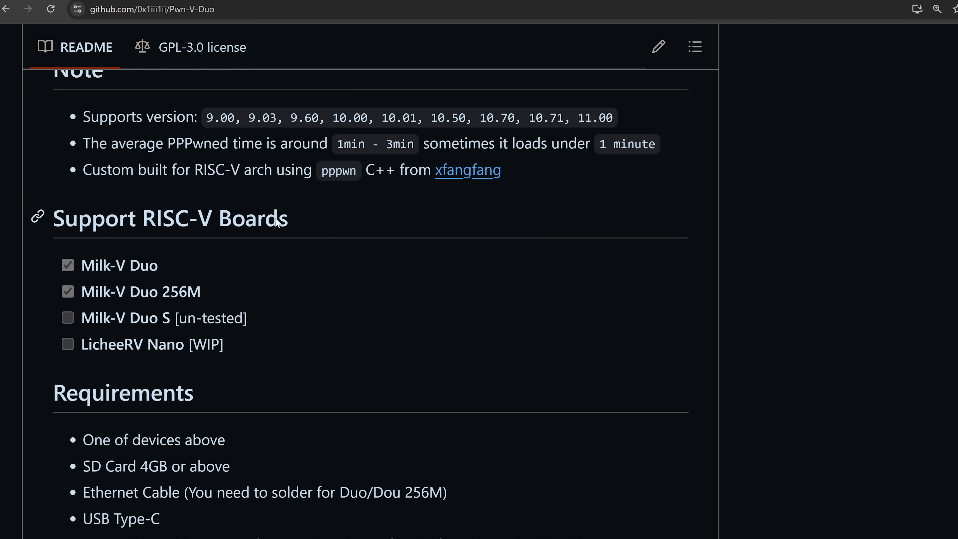
{"action": "mouse_move", "coordinate": [651, 215]}
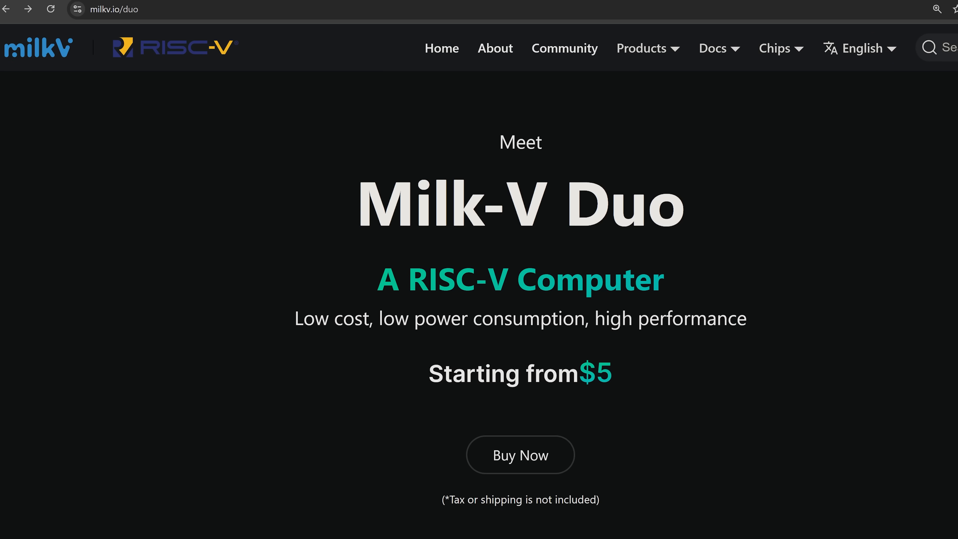
{"action": "double_click", "coordinate": [604, 372]}
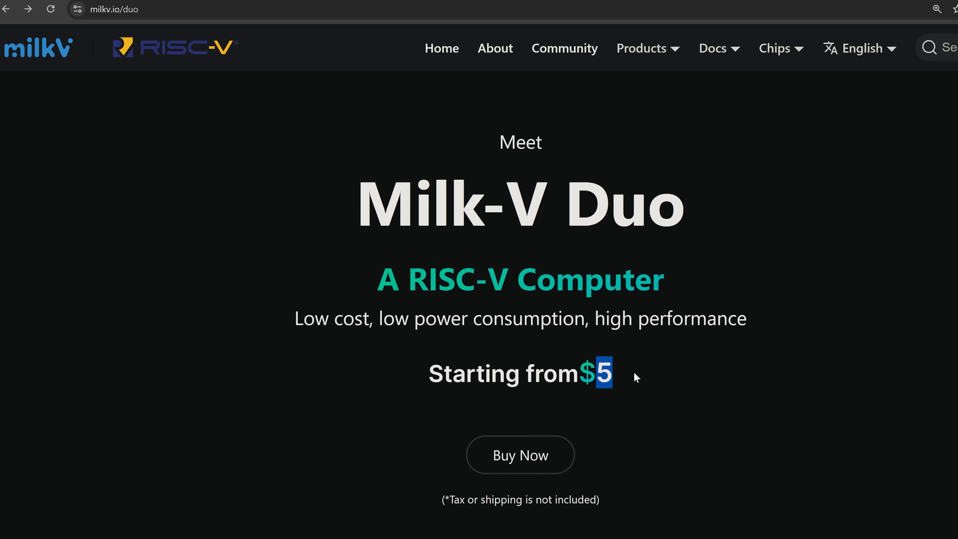
{"action": "mouse_move", "coordinate": [654, 349]}
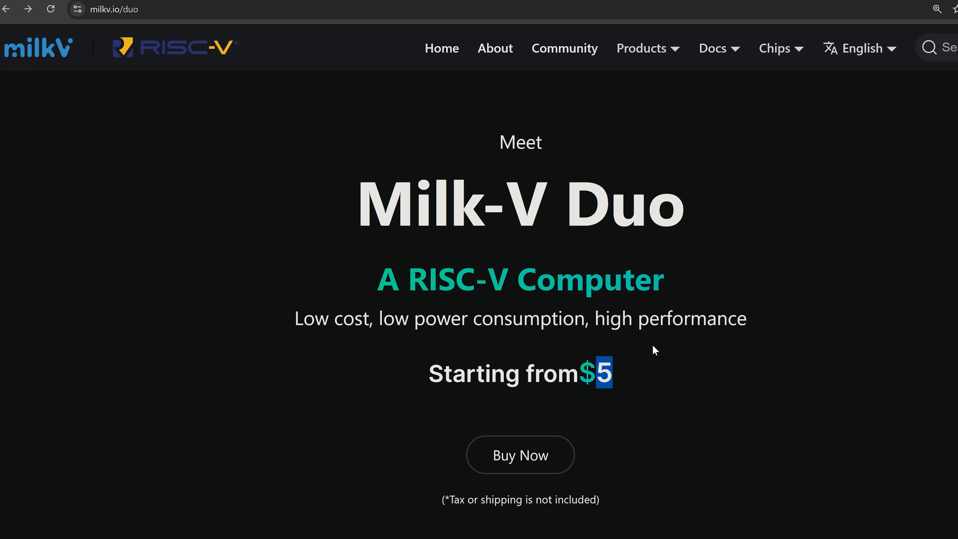
{"action": "mouse_move", "coordinate": [540, 5]}
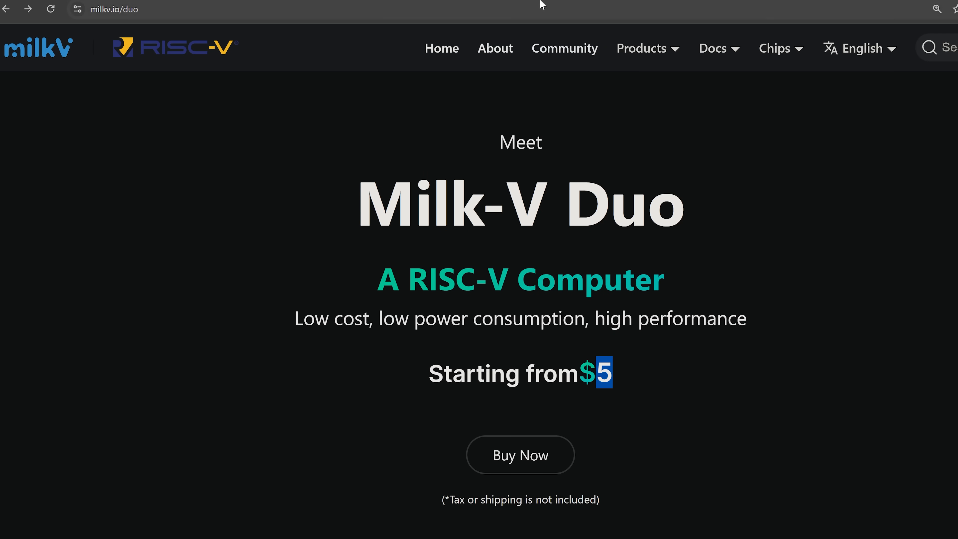
{"action": "mouse_move", "coordinate": [700, 161]}
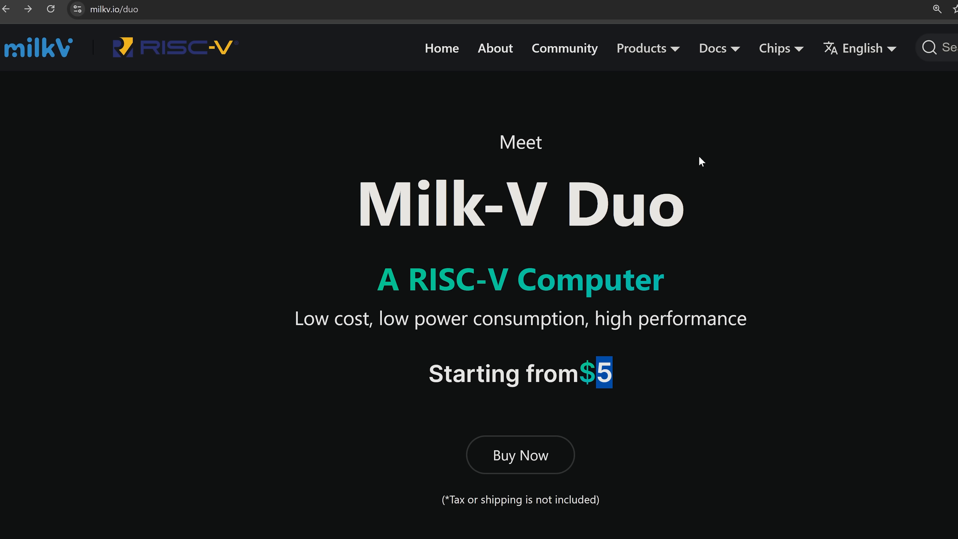
{"action": "mouse_move", "coordinate": [760, 262]}
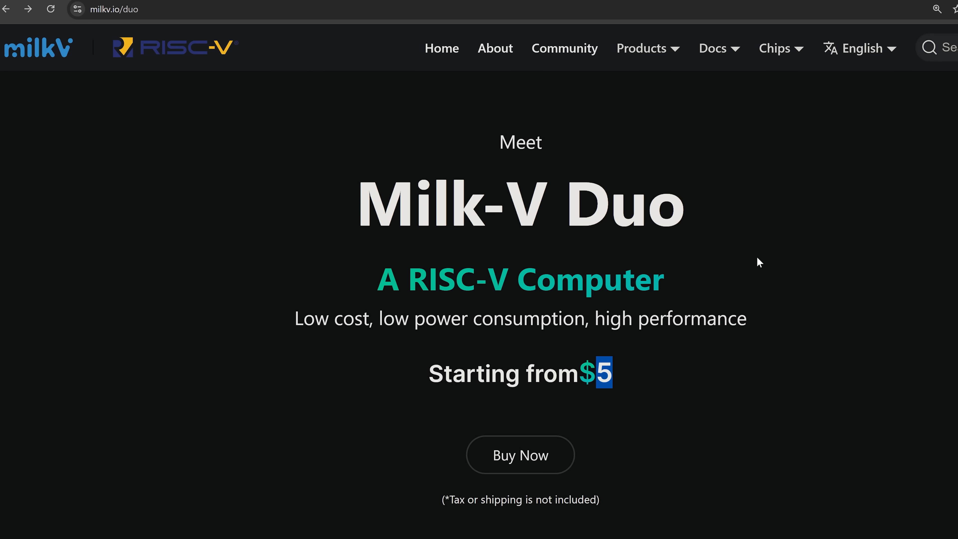
{"action": "mouse_move", "coordinate": [763, 206]}
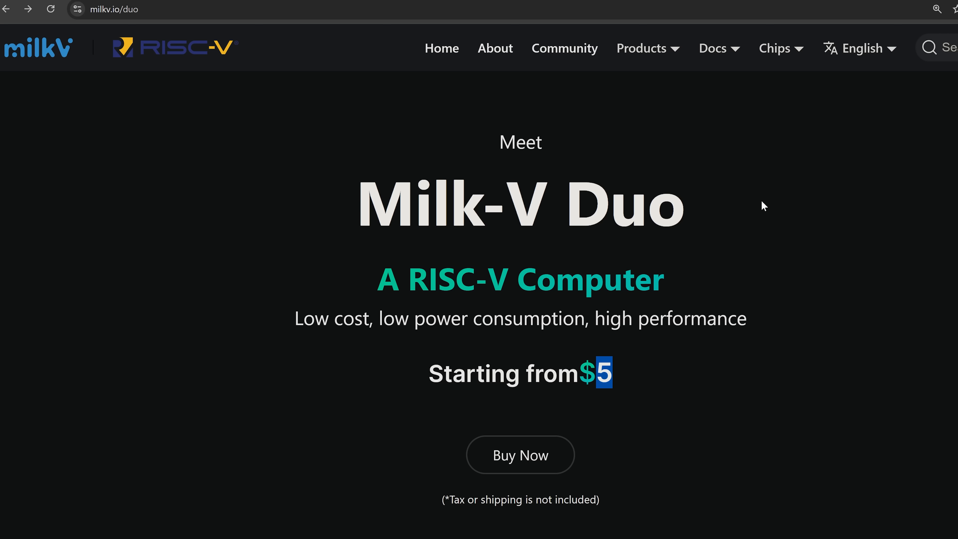
{"action": "mouse_move", "coordinate": [760, 191]}
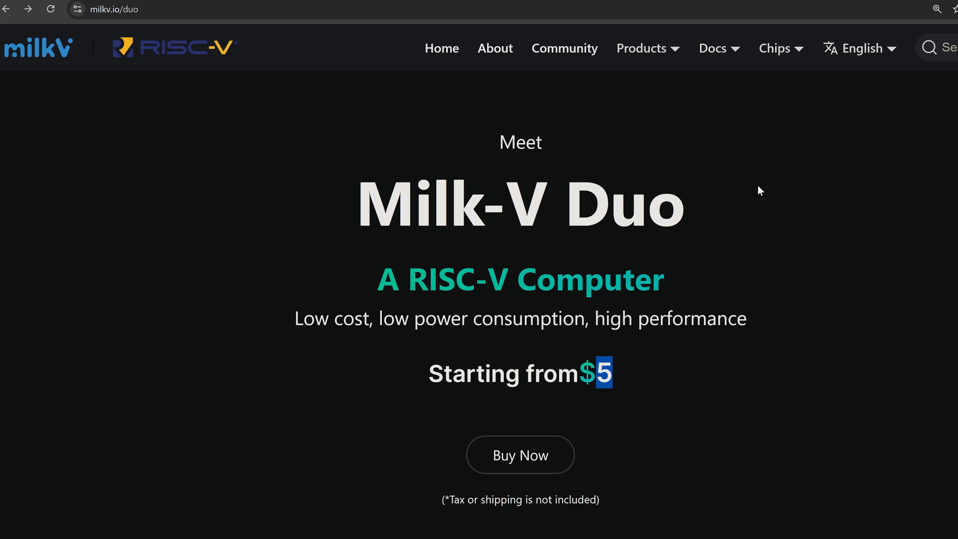
{"action": "mouse_move", "coordinate": [724, 381]}
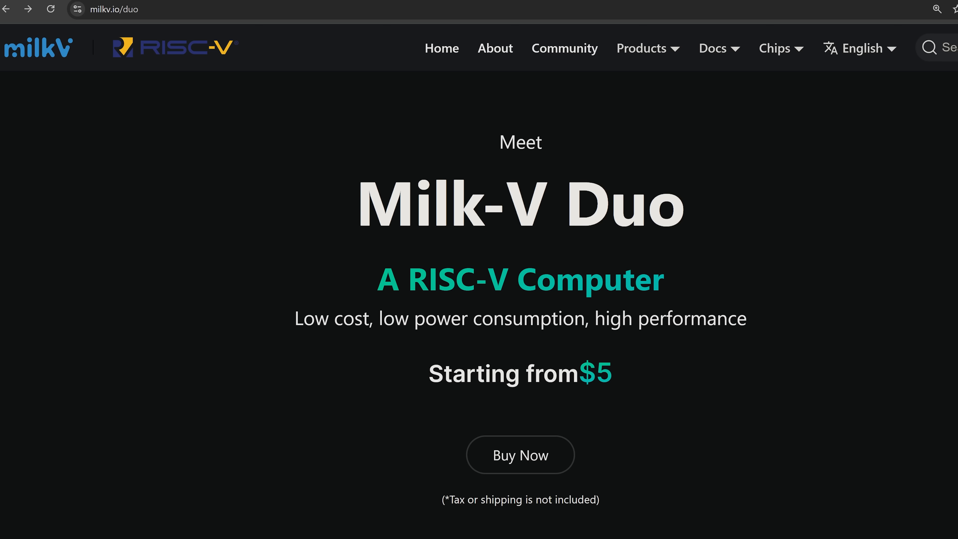
{"action": "scroll", "scroll_direction": "down", "scroll_amount": 3}
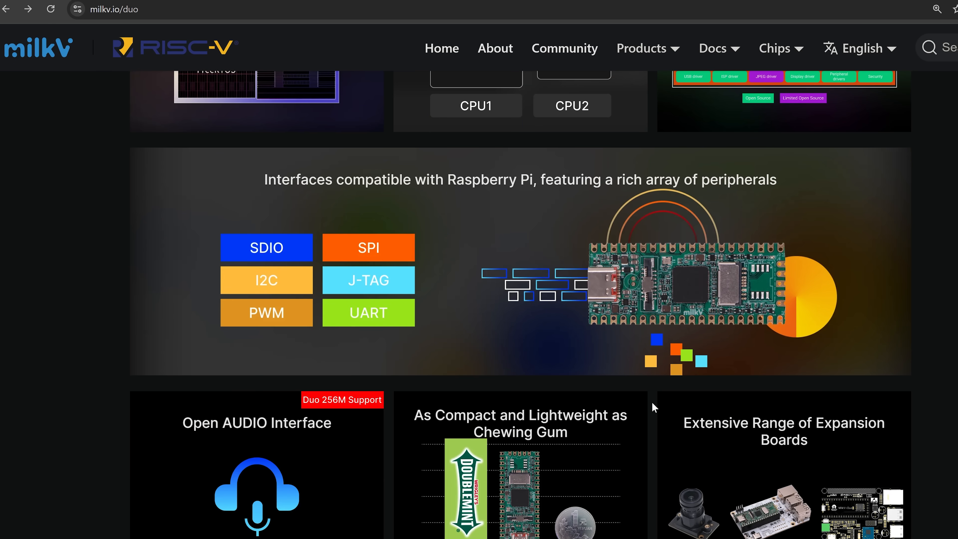
{"action": "mouse_move", "coordinate": [883, 341]}
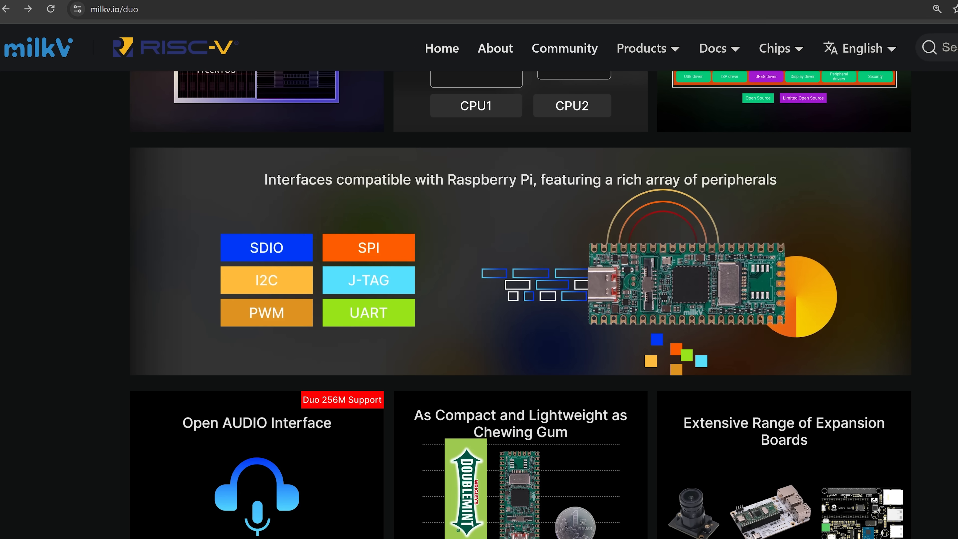
Navigate from the Products dropdown to the Milk-V Duo S product page starting at $9.9.
{"action": "left_click", "coordinate": [640, 48]}
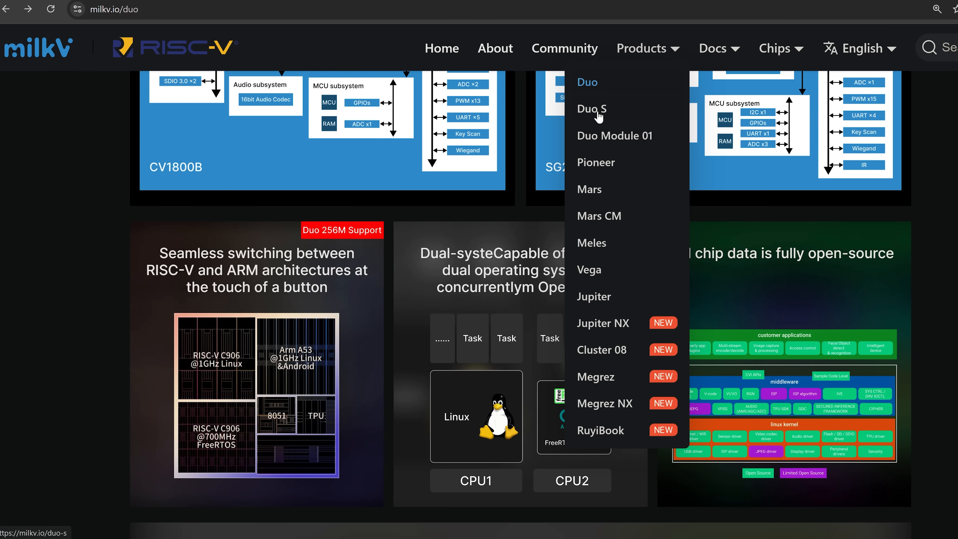
{"action": "left_click", "coordinate": [591, 108]}
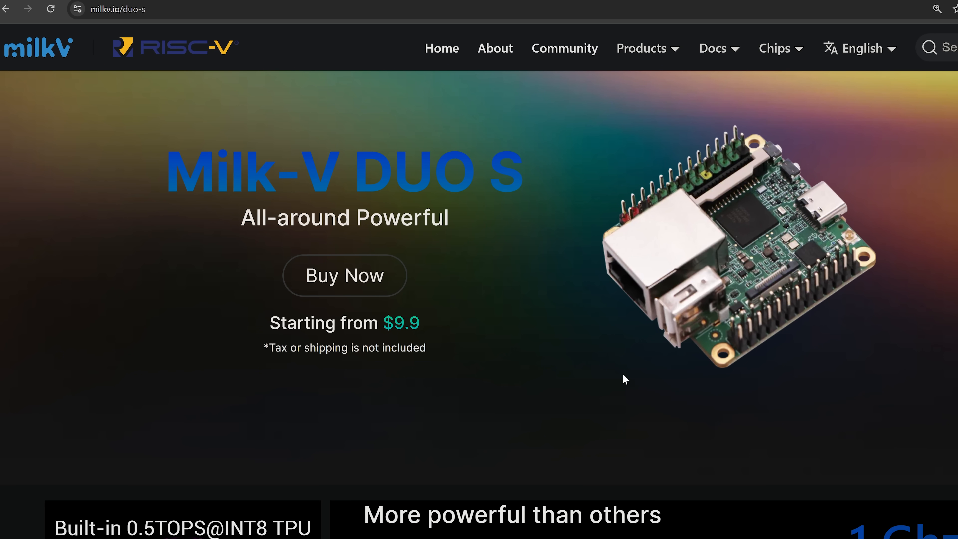
{"action": "mouse_move", "coordinate": [492, 328]}
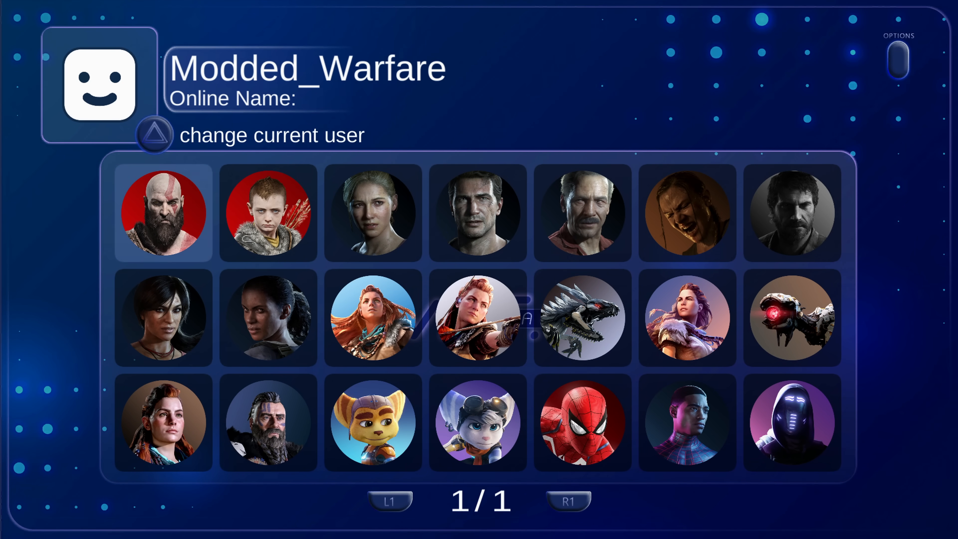
Browse the avatar grid and set the Ratchet avatar as User1's profile picture.
{"action": "left_click", "coordinate": [476, 214]}
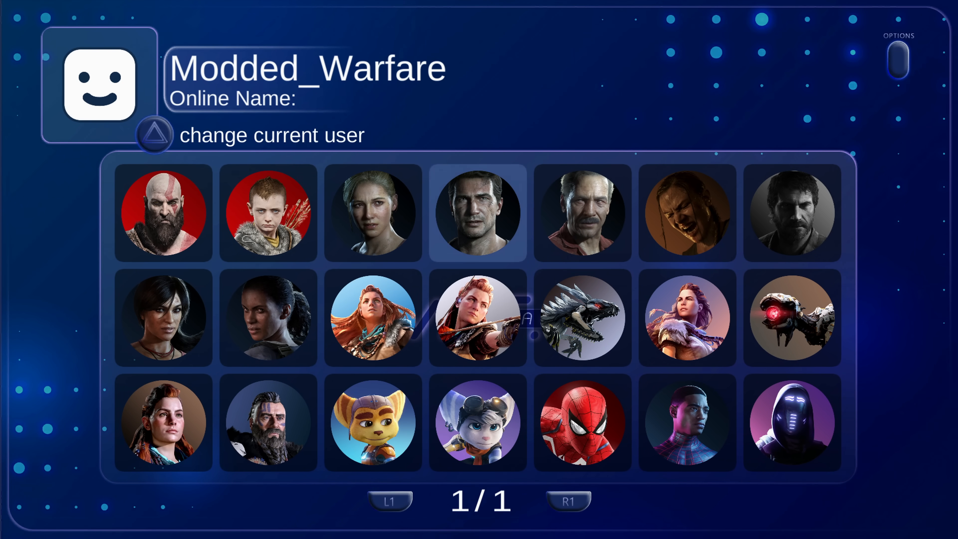
{"action": "left_click", "coordinate": [582, 424]}
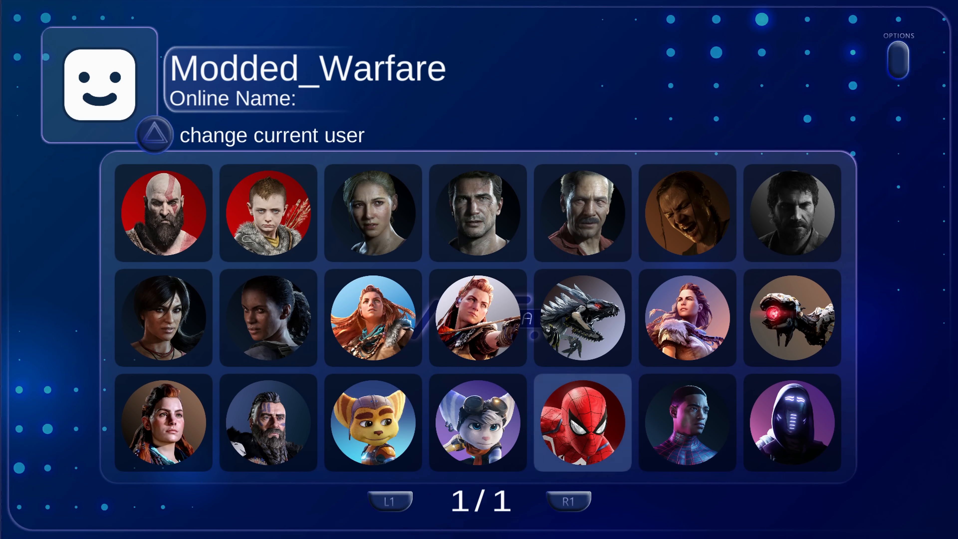
{"action": "left_click", "coordinate": [267, 425]}
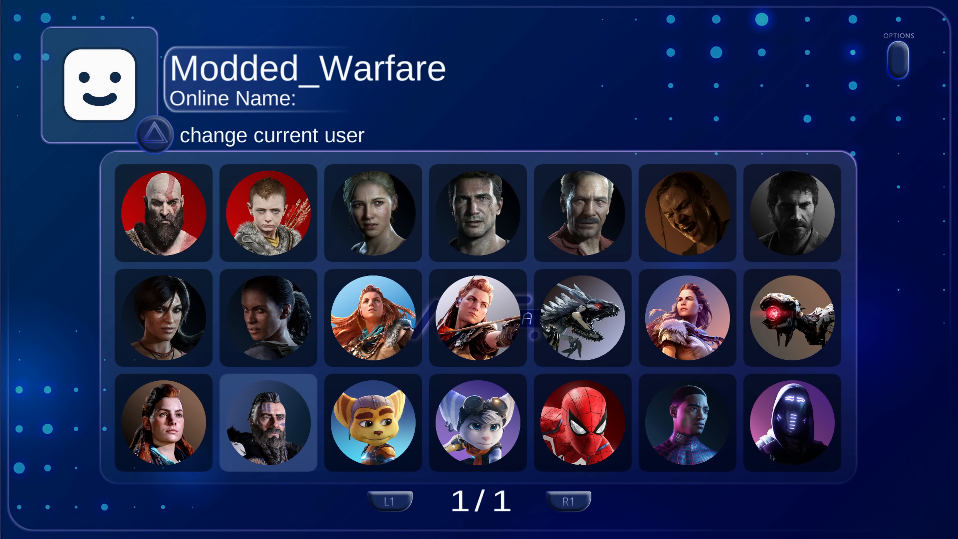
{"action": "left_click", "coordinate": [268, 214]}
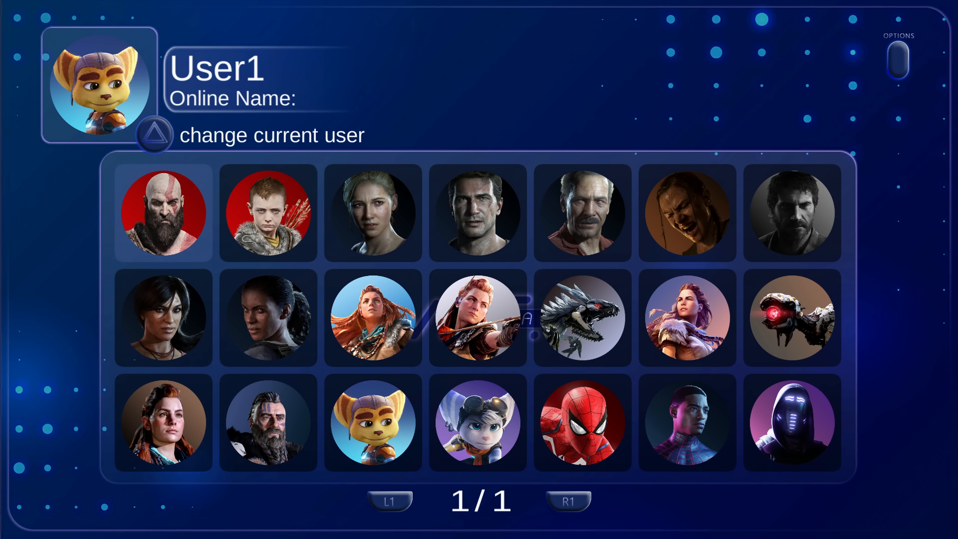
{"action": "left_click", "coordinate": [897, 58]}
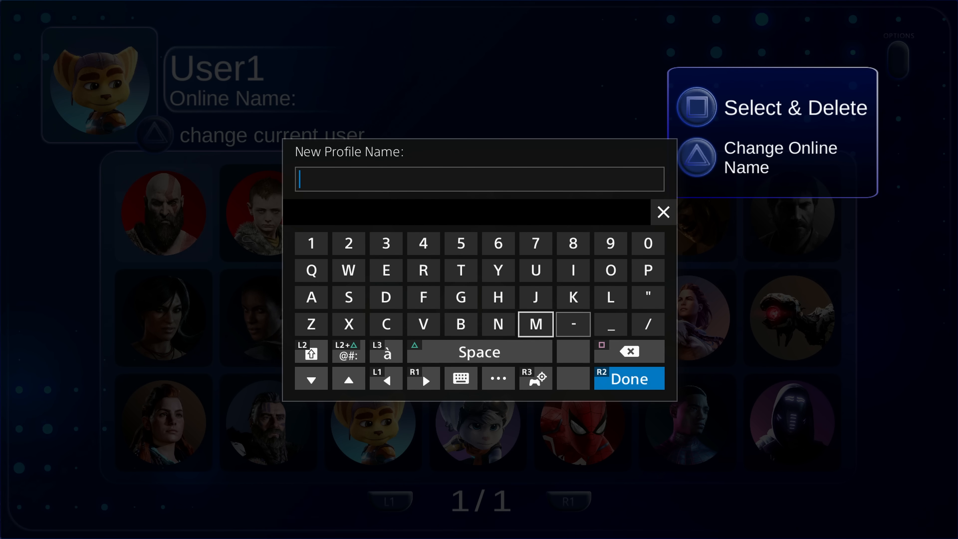
Enter 'Modded' as User1's new online name and confirm it.
{"action": "type", "text": "Mo"}
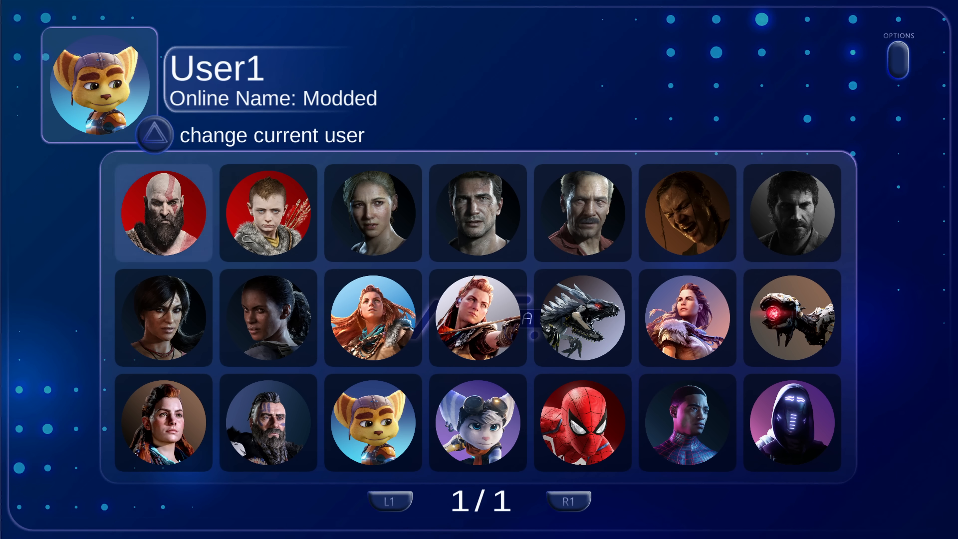
{"action": "left_click", "coordinate": [897, 61]}
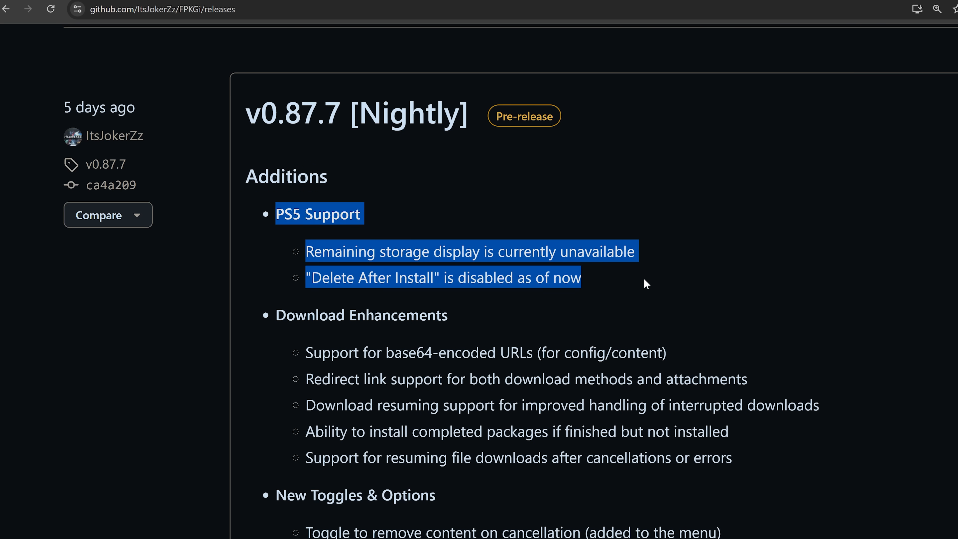
{"action": "mouse_move", "coordinate": [667, 287]}
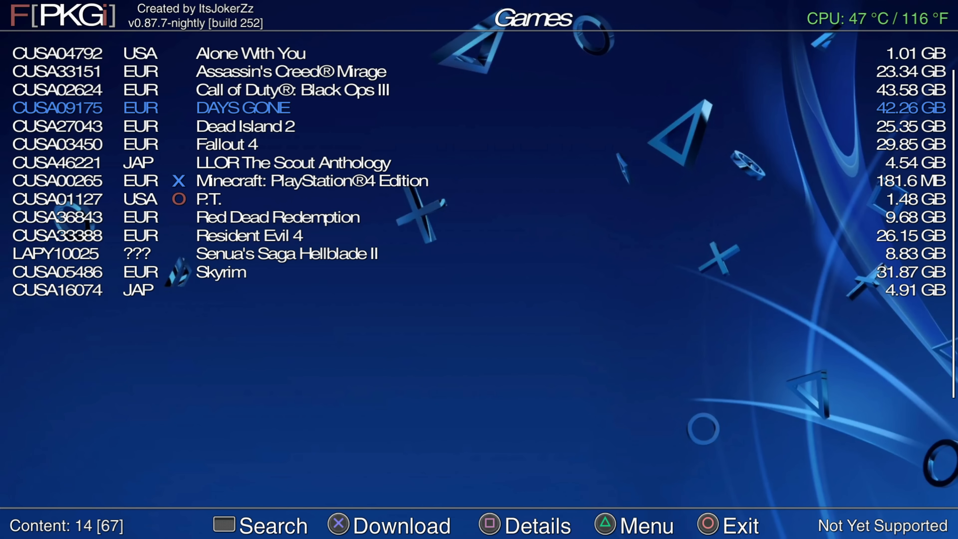
Move through the FPKGi game list and bring up the PS5 control center.
{"action": "key", "text": "Up"}
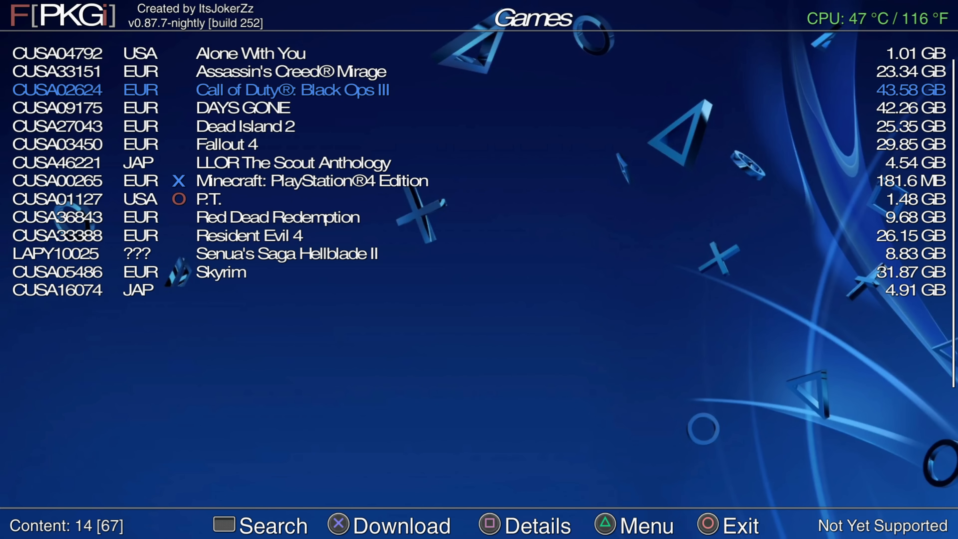
{"action": "scroll", "scroll_direction": "down", "scroll_amount": 3}
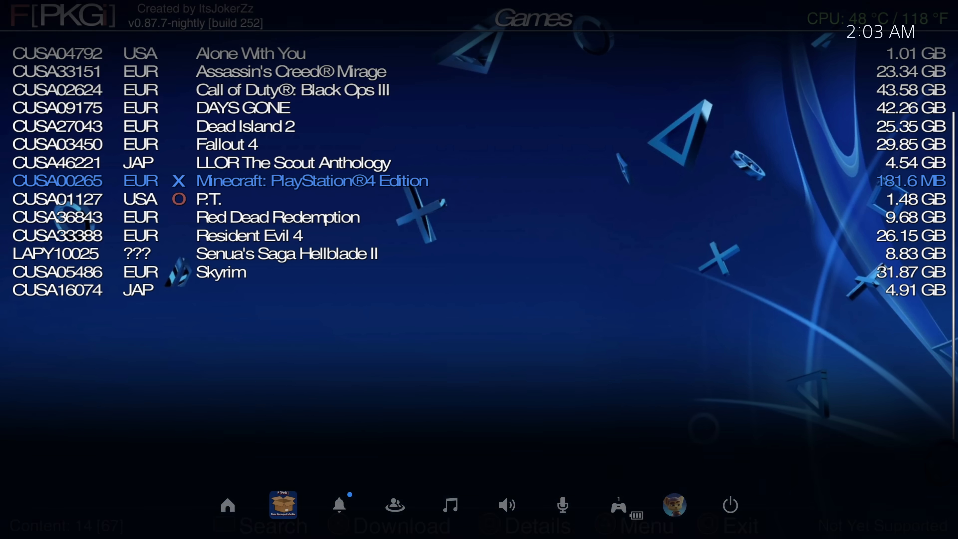
{"action": "mouse_move", "coordinate": [758, 504]}
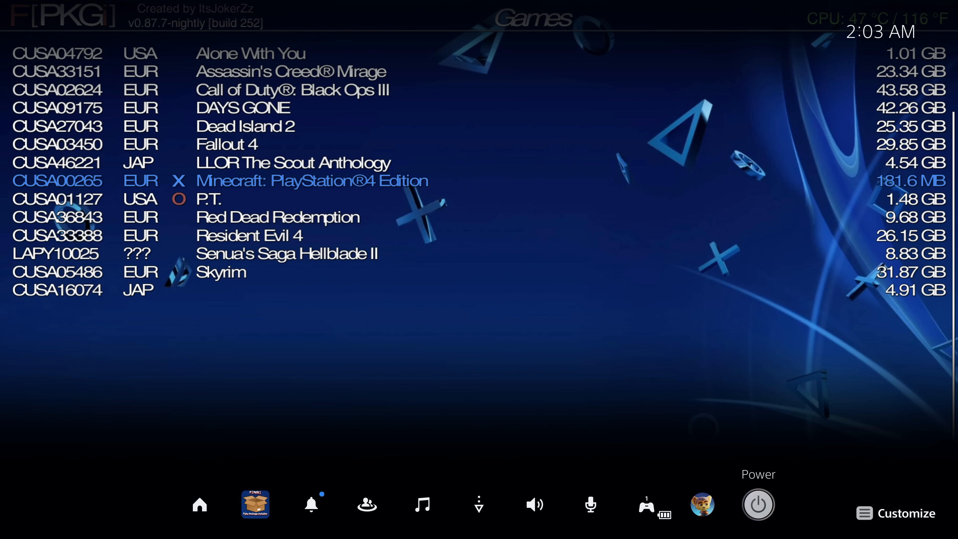